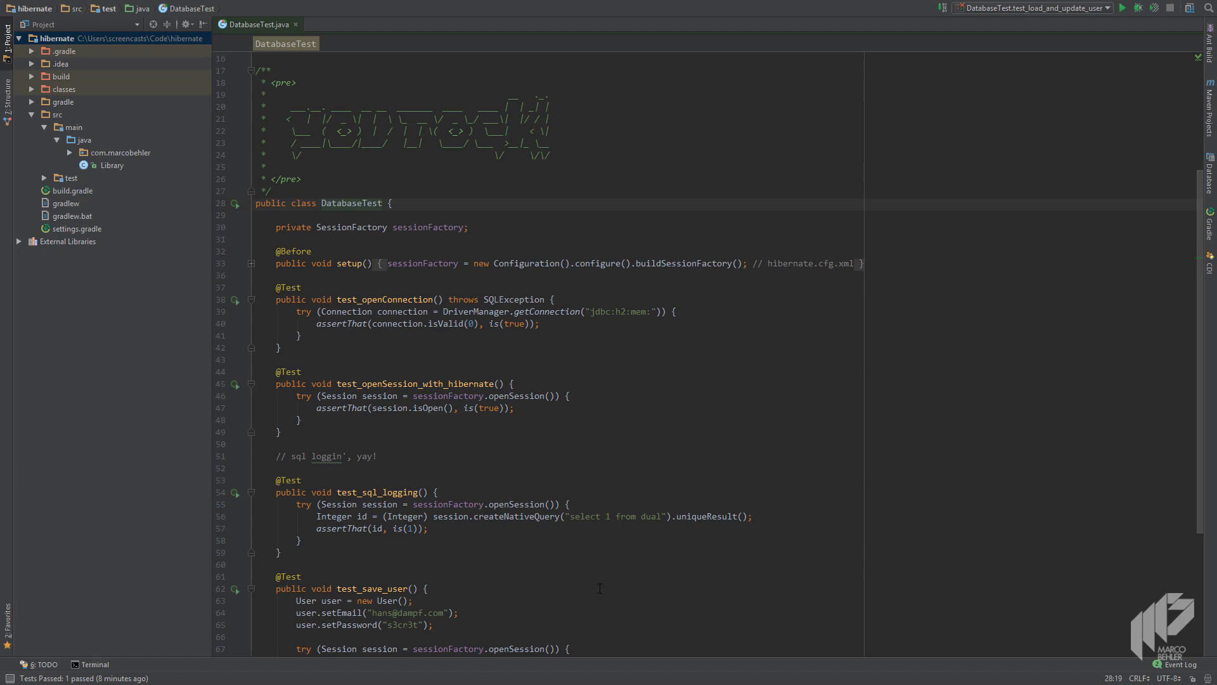
Duplicate test_save_user below itself and rename the copy test_load_and_update_user.
double_click(350, 203)
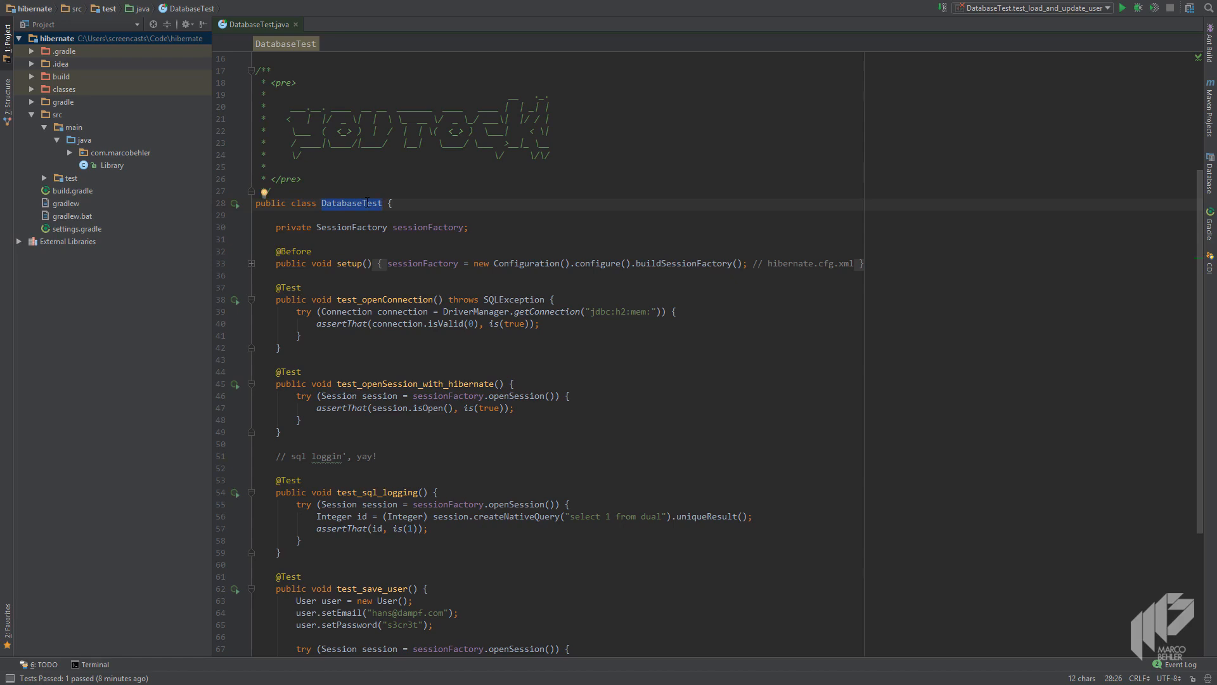
scroll(down, 3)
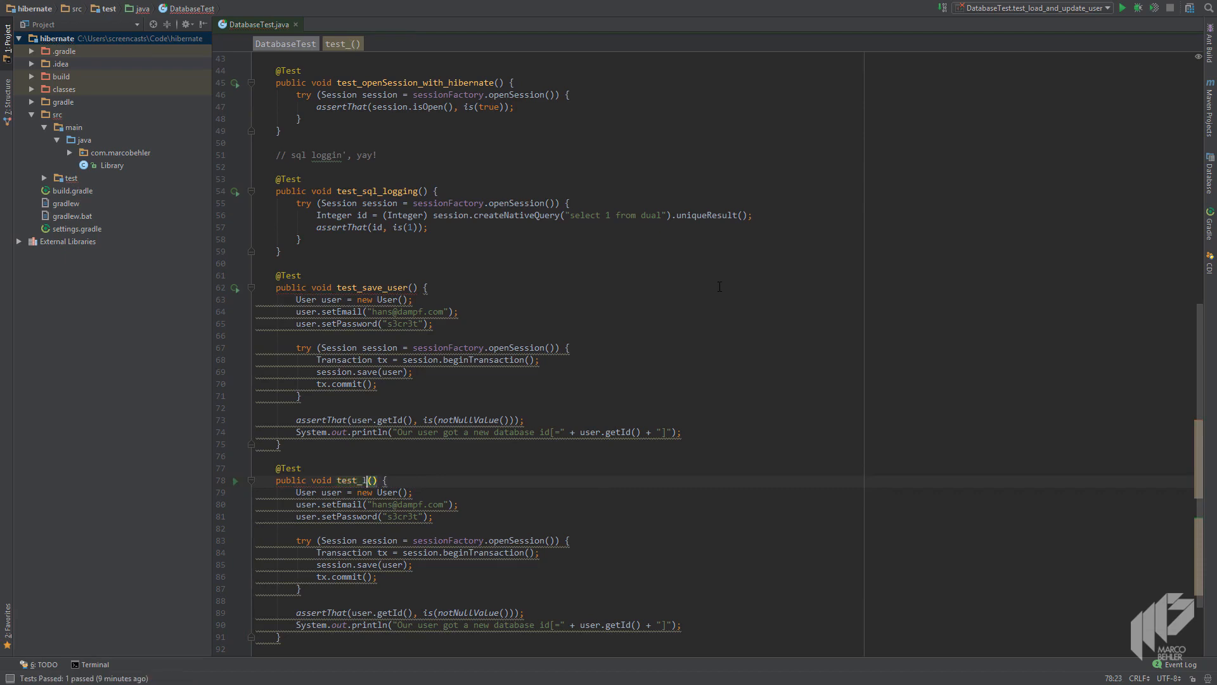
text(load_and_update_)
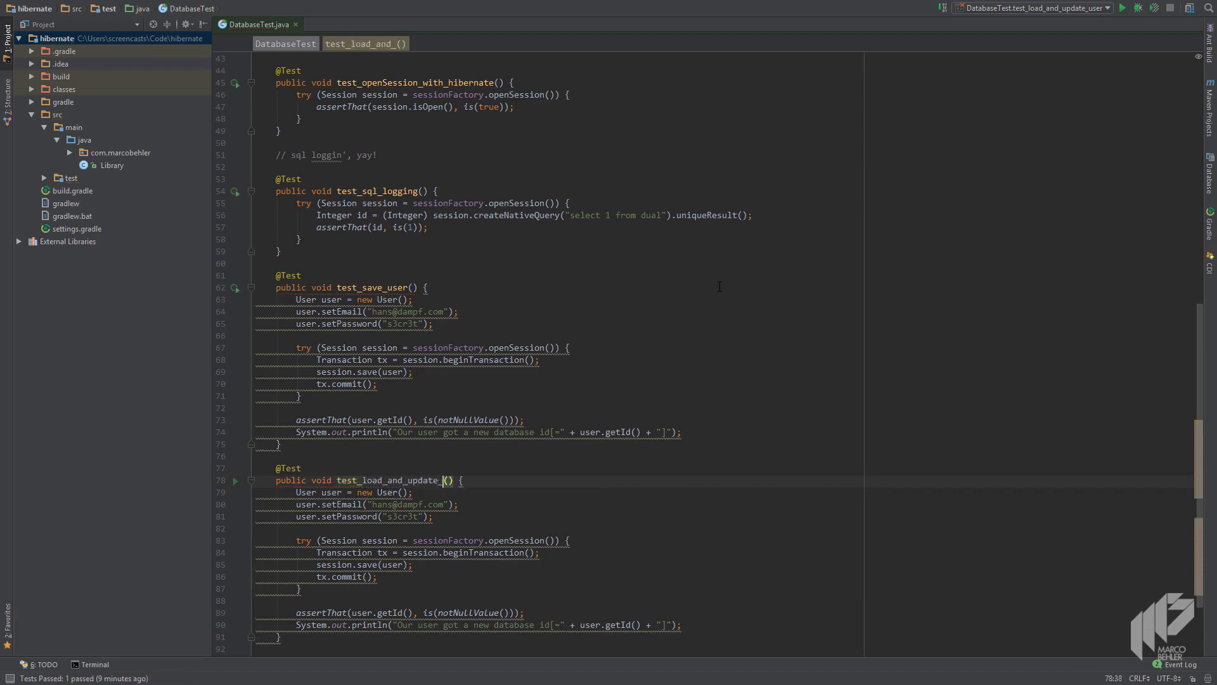
text(user)
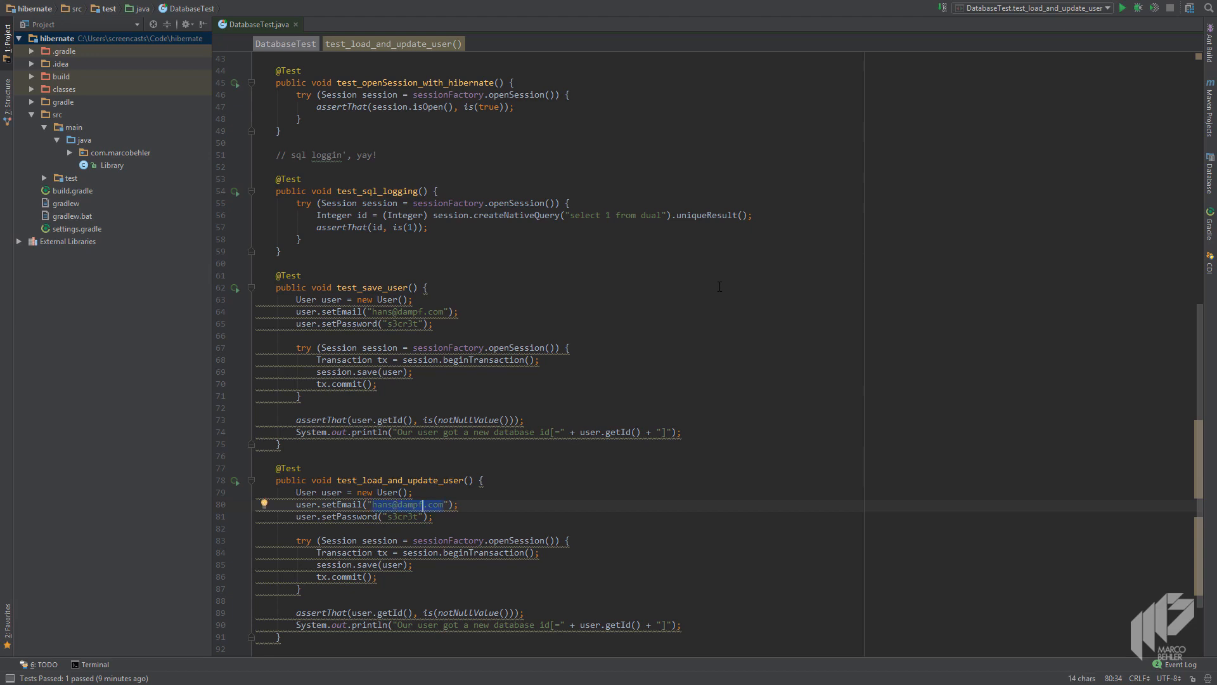
text(tywin)
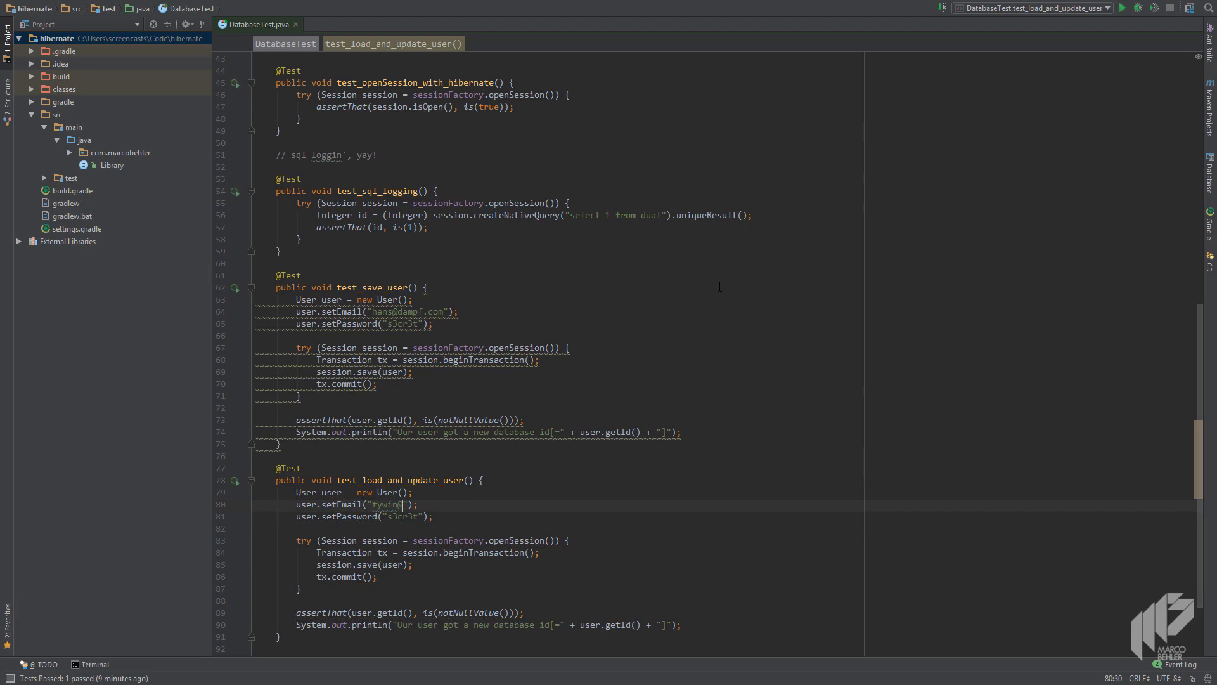
text(@lannister.com)
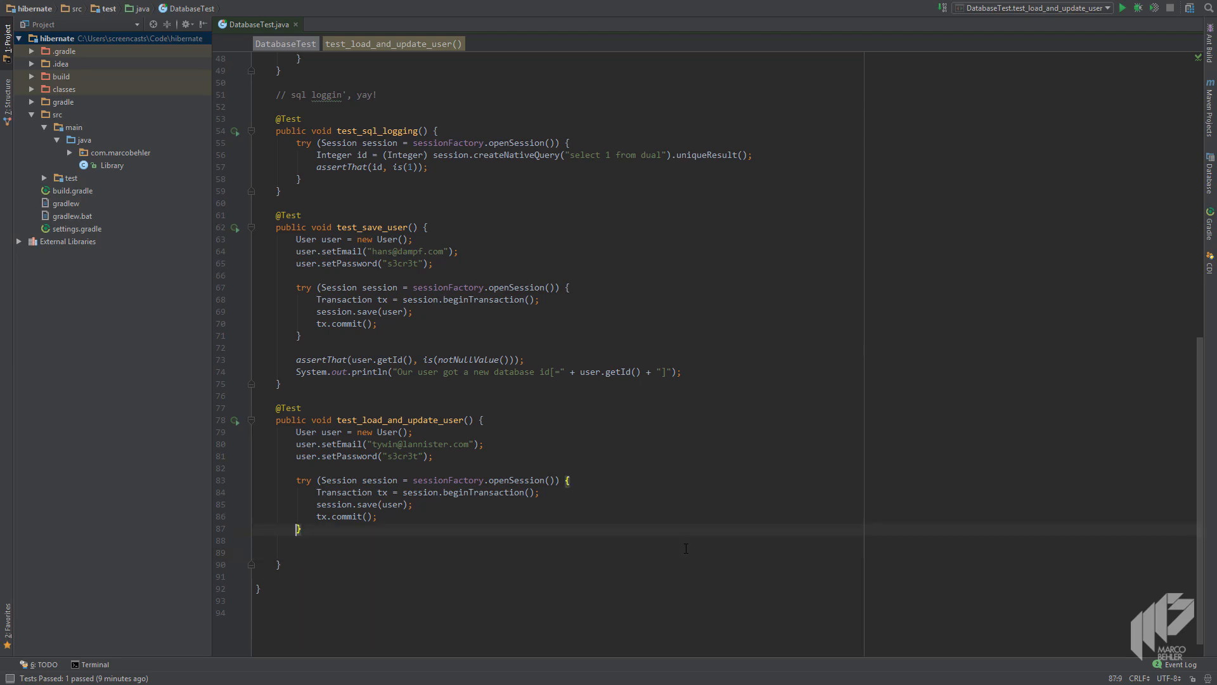
Copy the transaction block and comment it '// load user..with HQL!' and '// update his email'.
drag(297, 480, 301, 528)
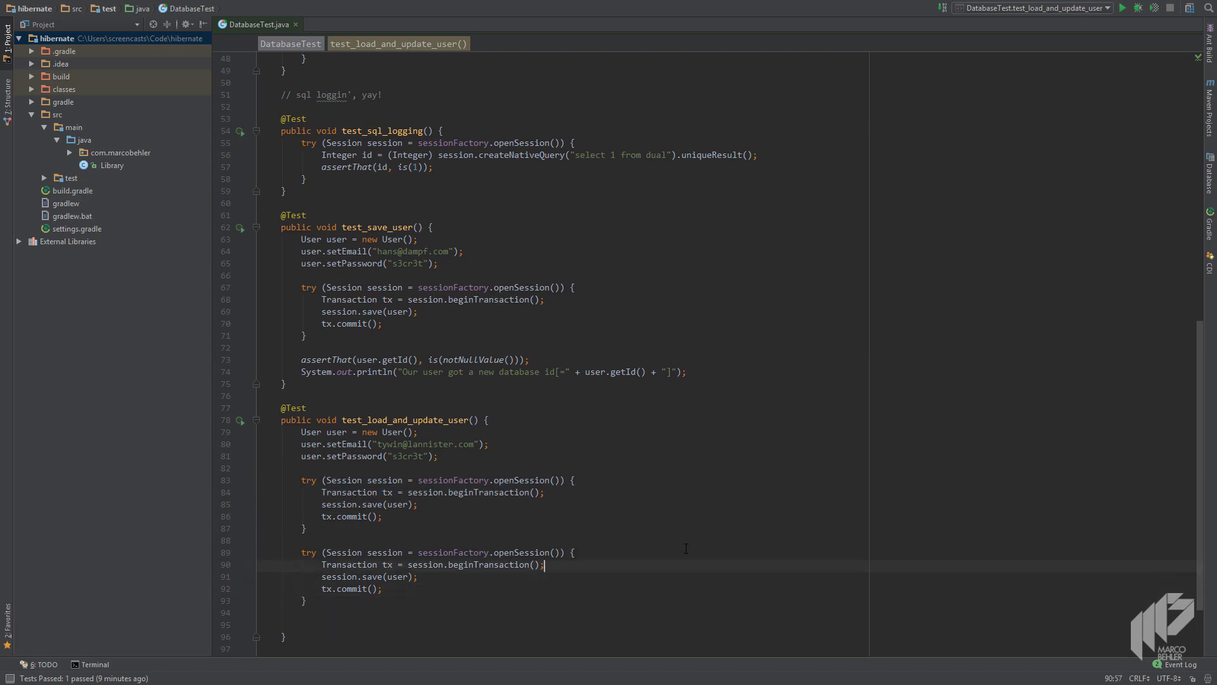
text(//)
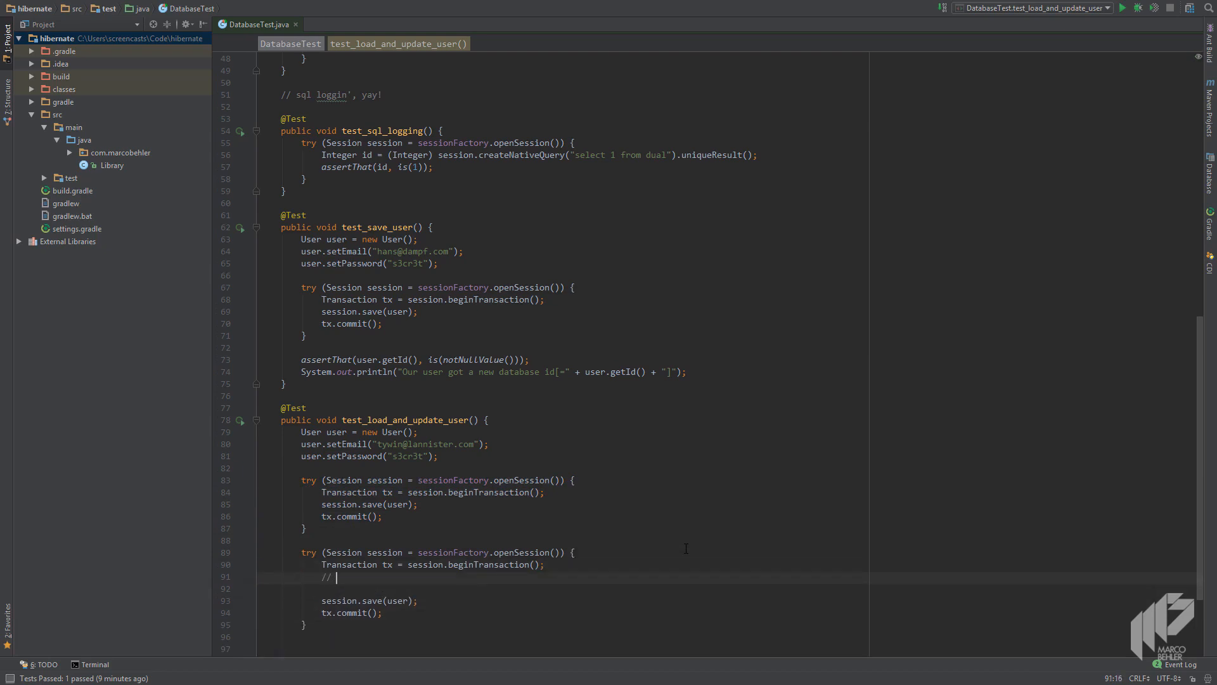
text(load user)
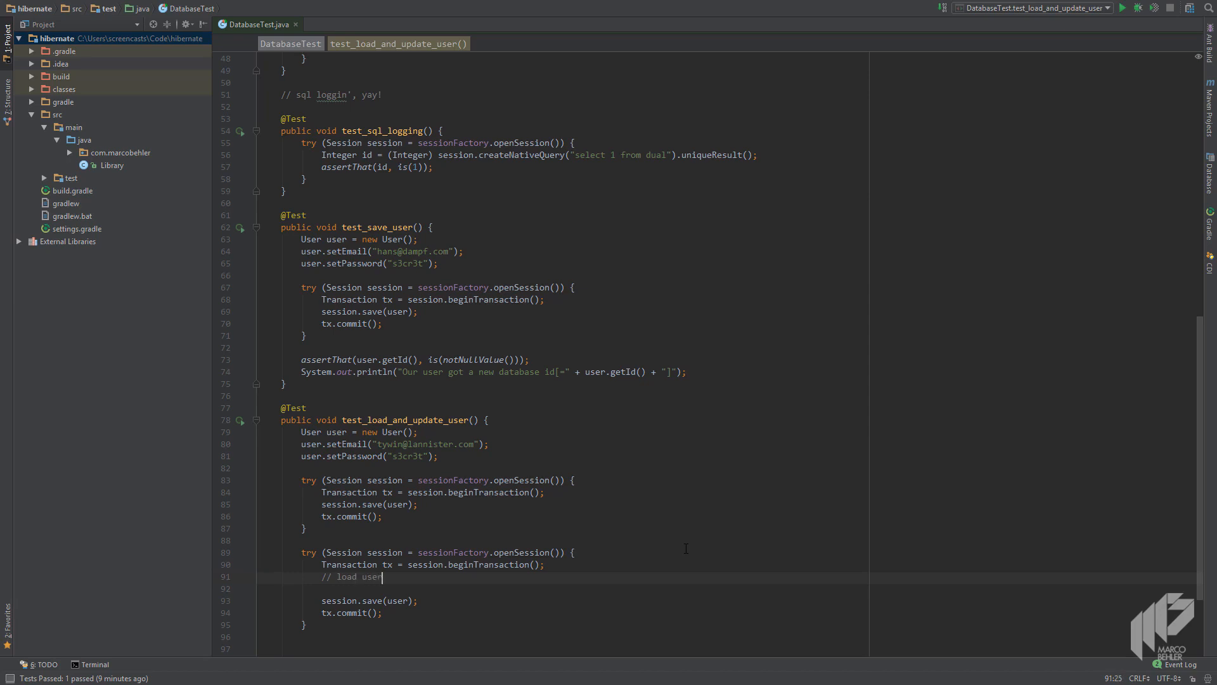
text(// update his email)
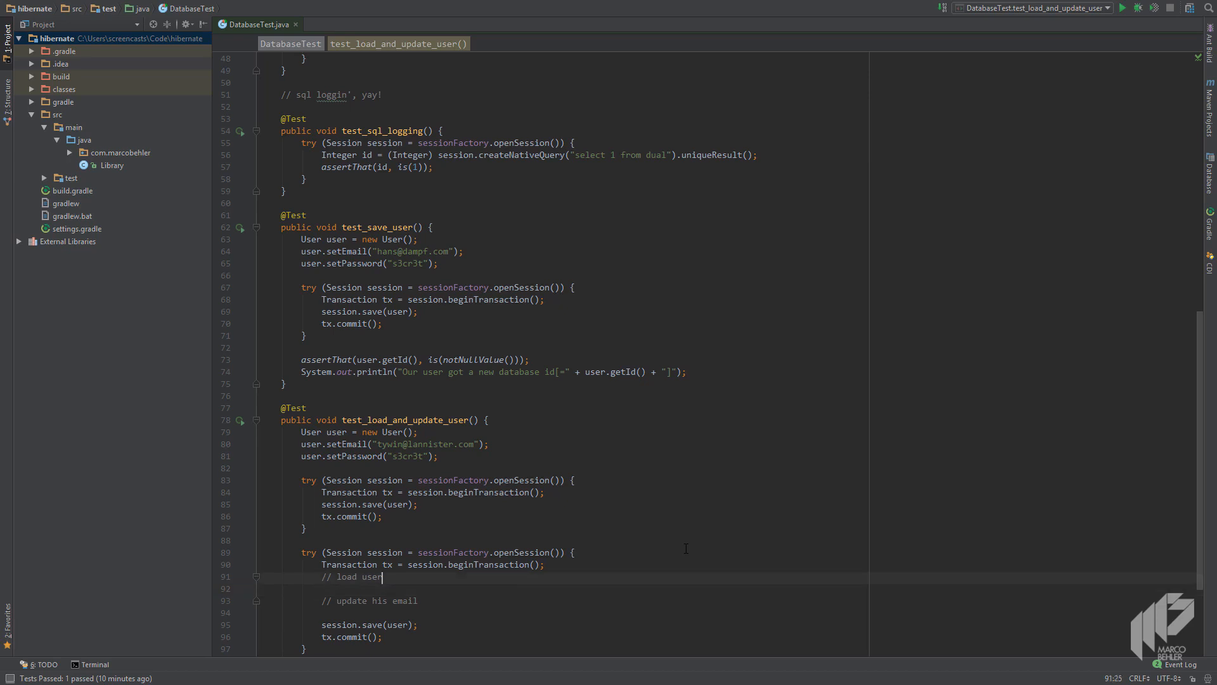
text(..with)
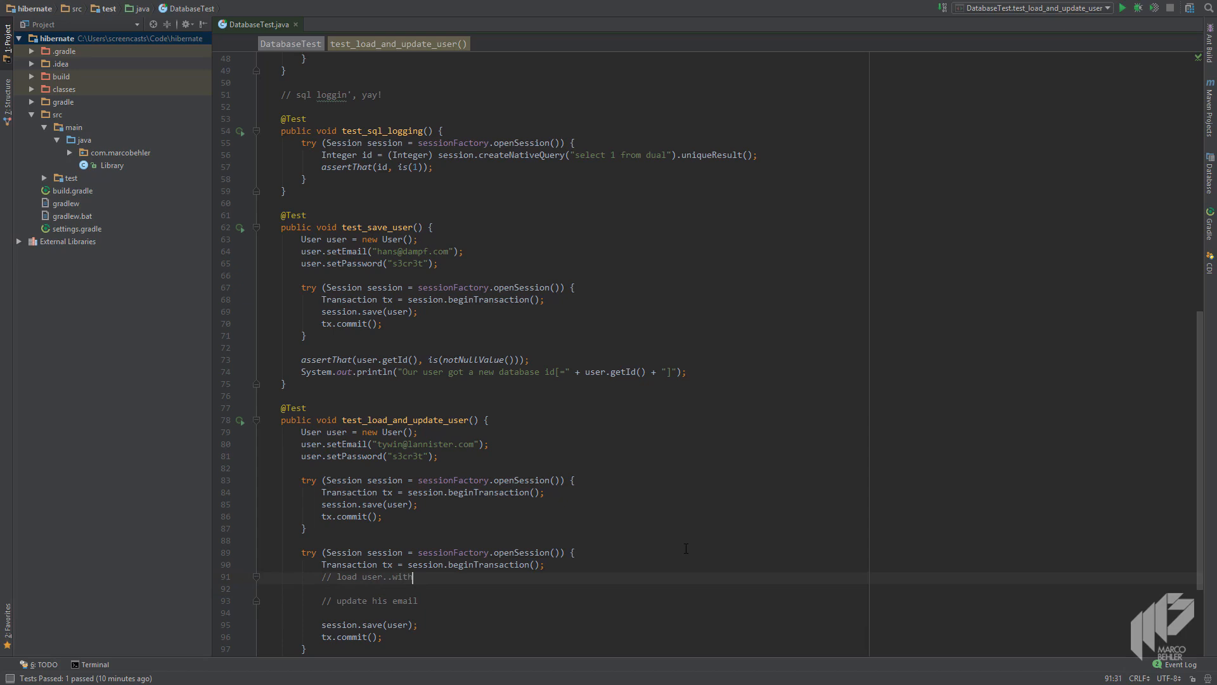
text(HQL!)
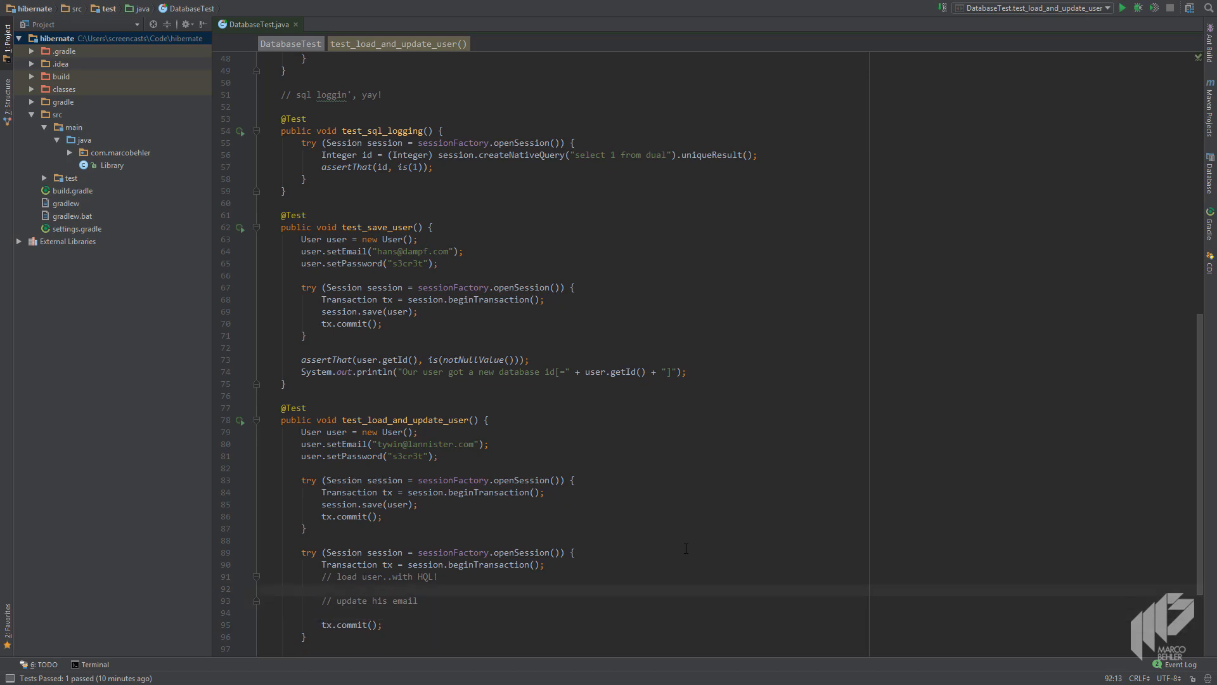
text(User tywion)
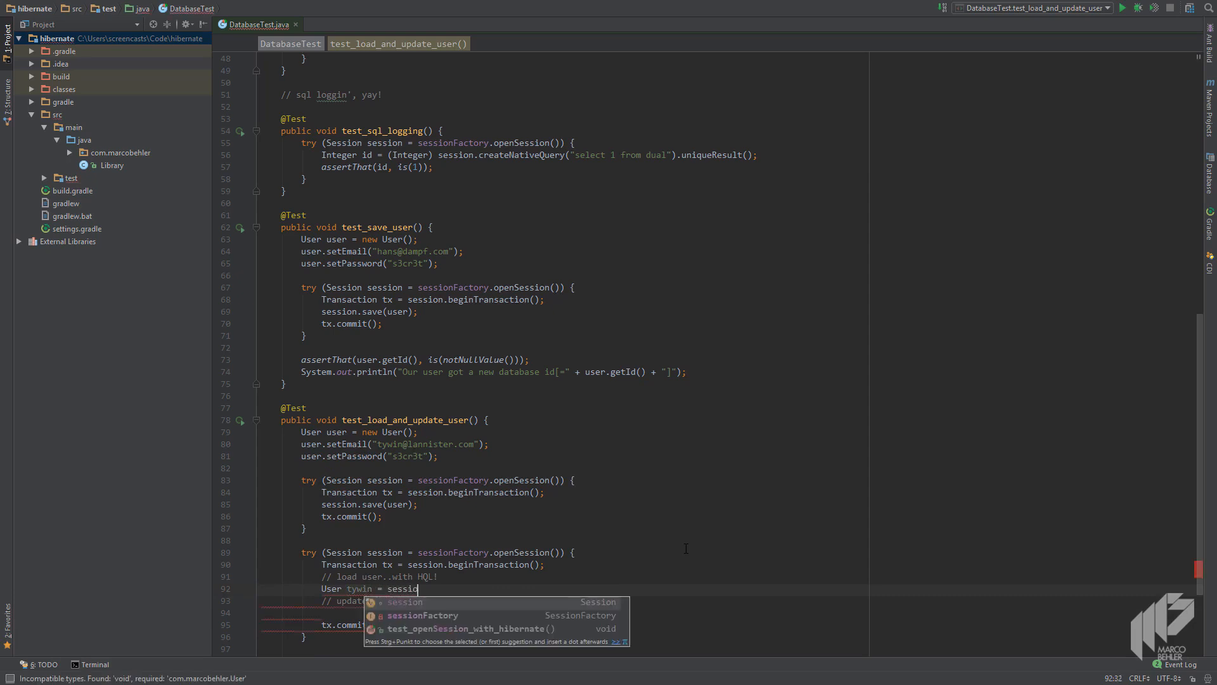
text(.createQuery(")
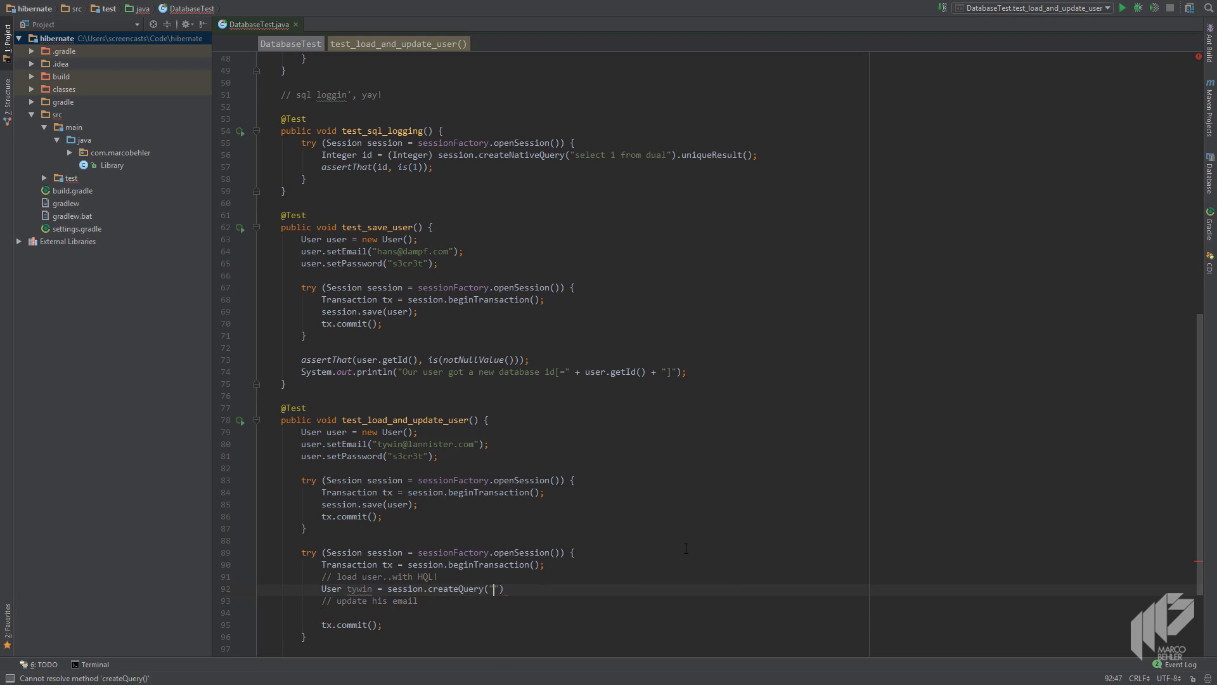
text(from User wher)
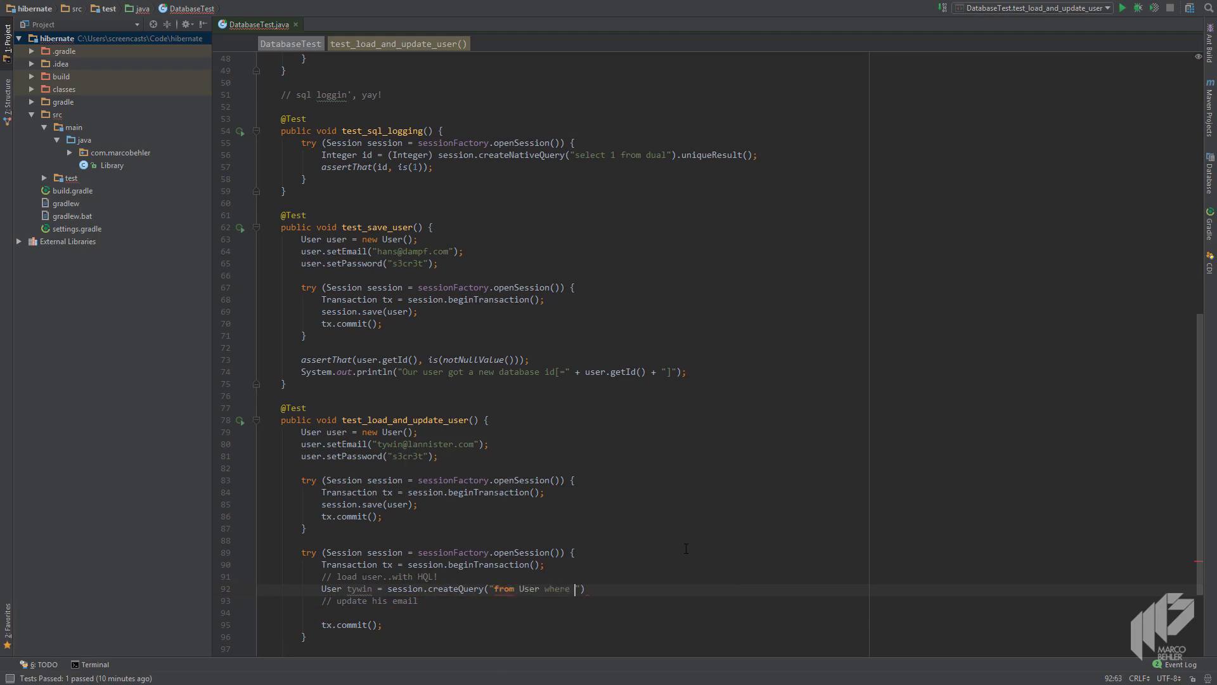
text(email =)
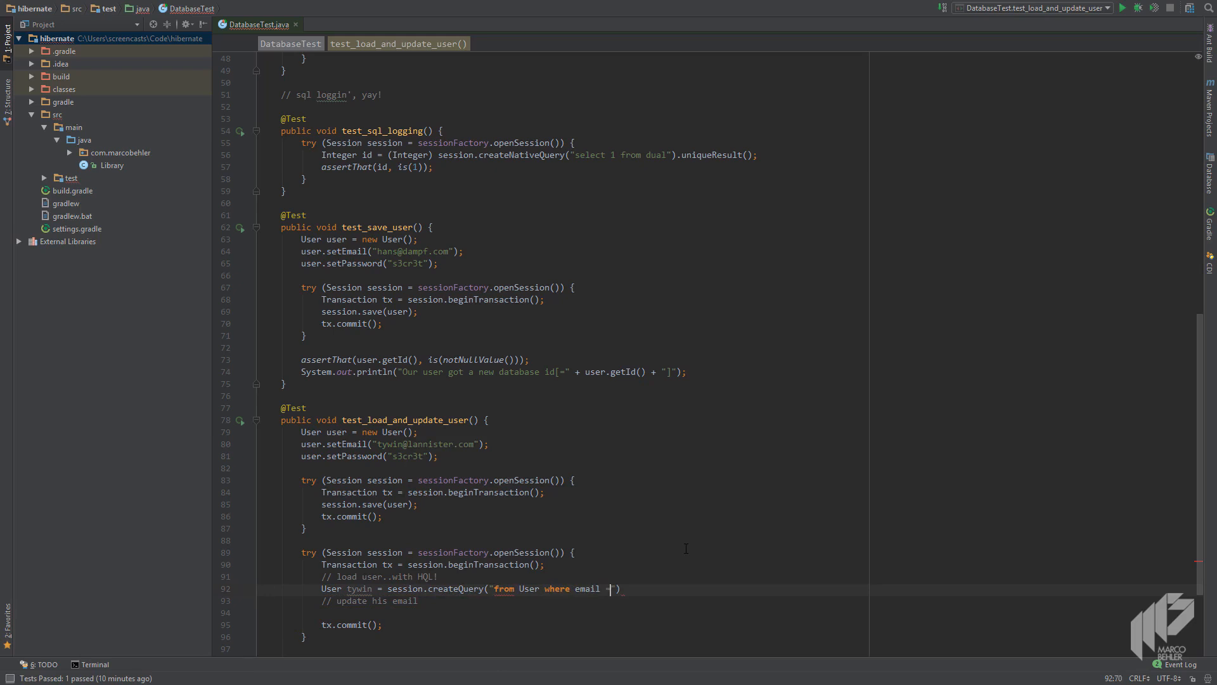
text(email)
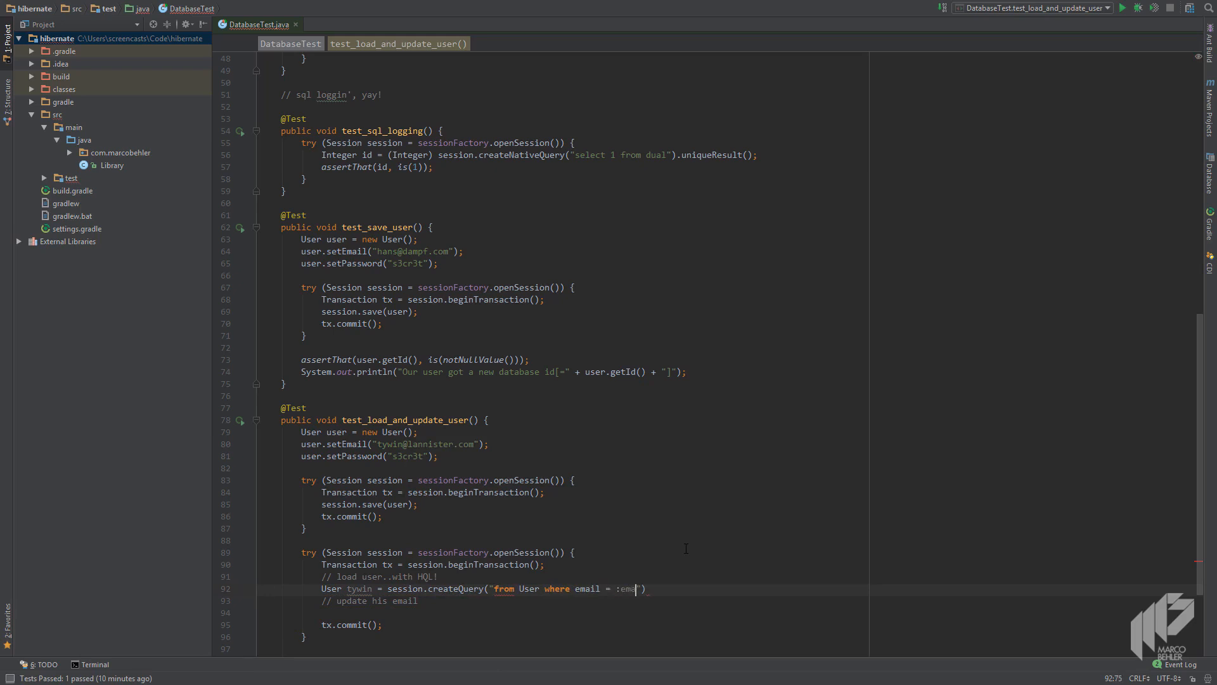
text(l)
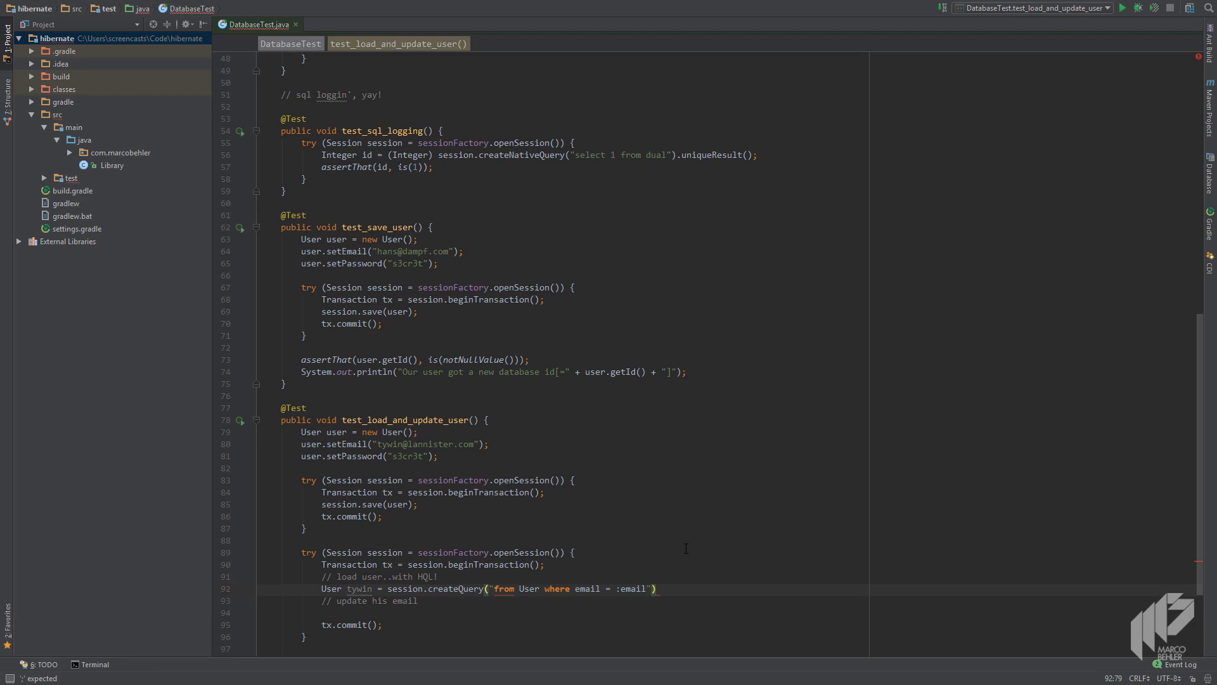
text(.)
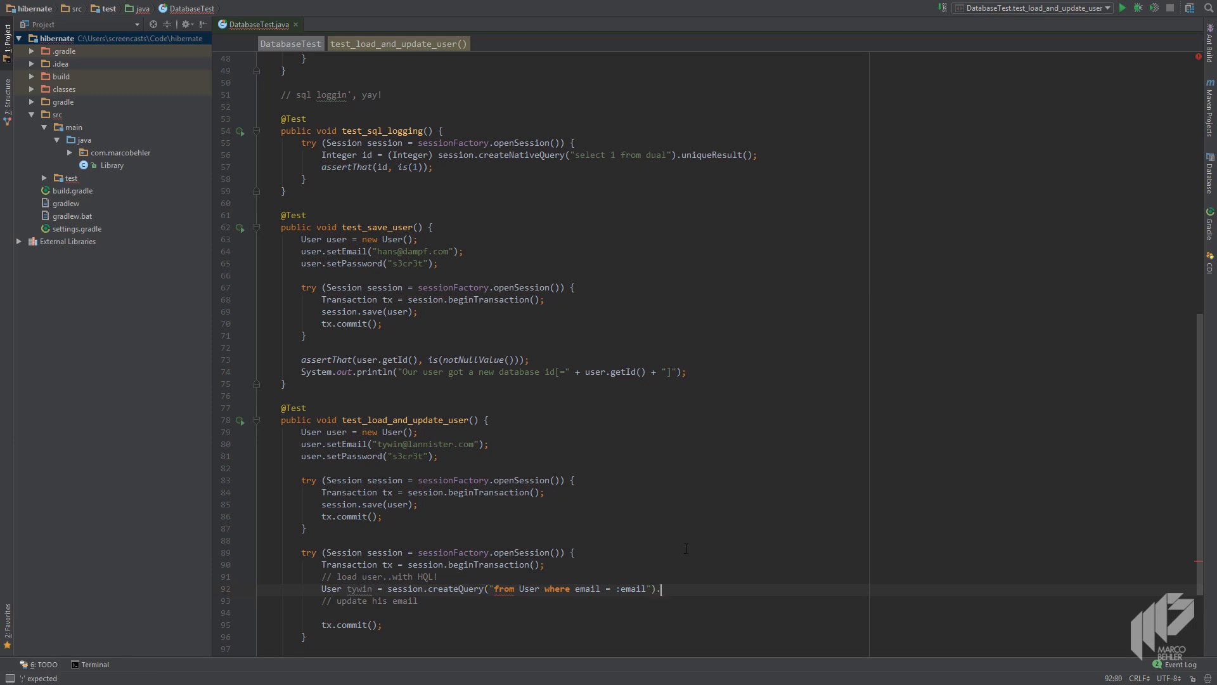
text(.setParameter())
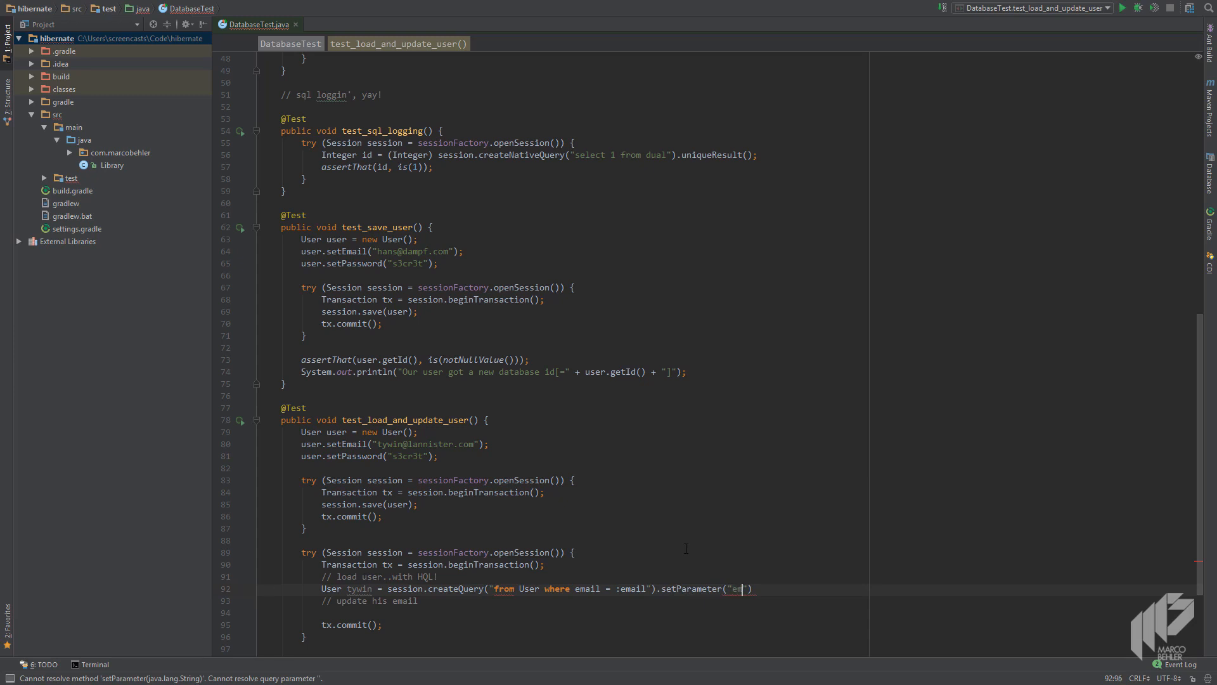
text(ail", "tywin)
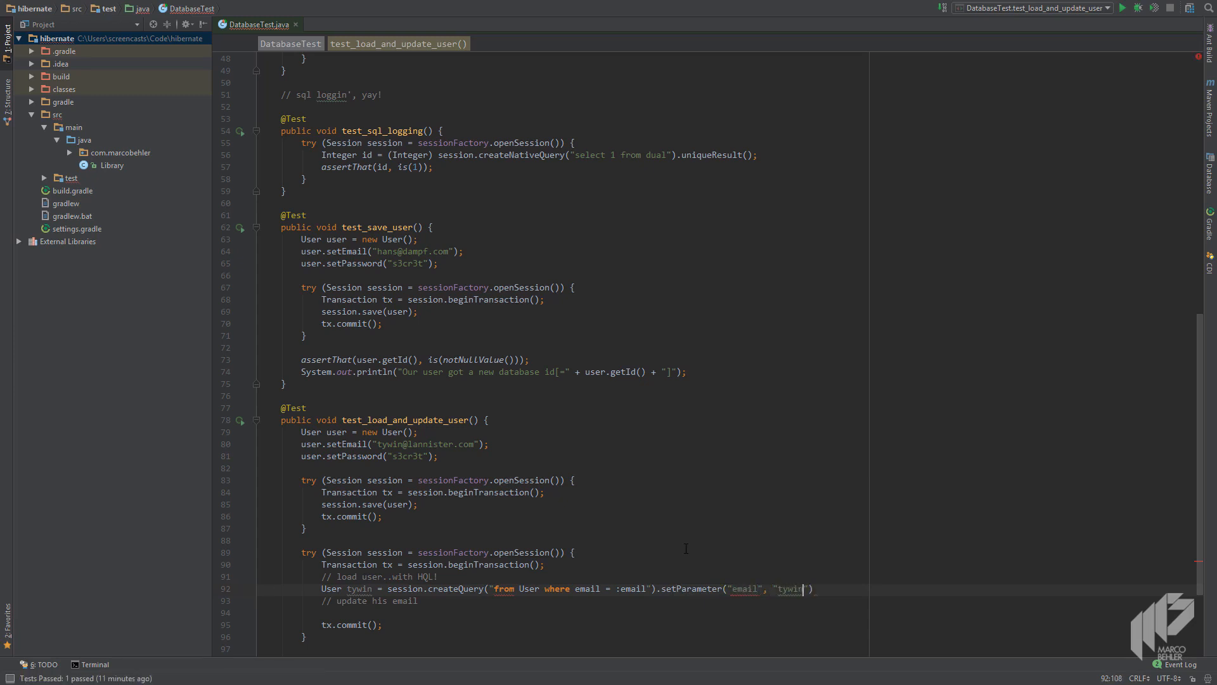
text(@lannister.com)
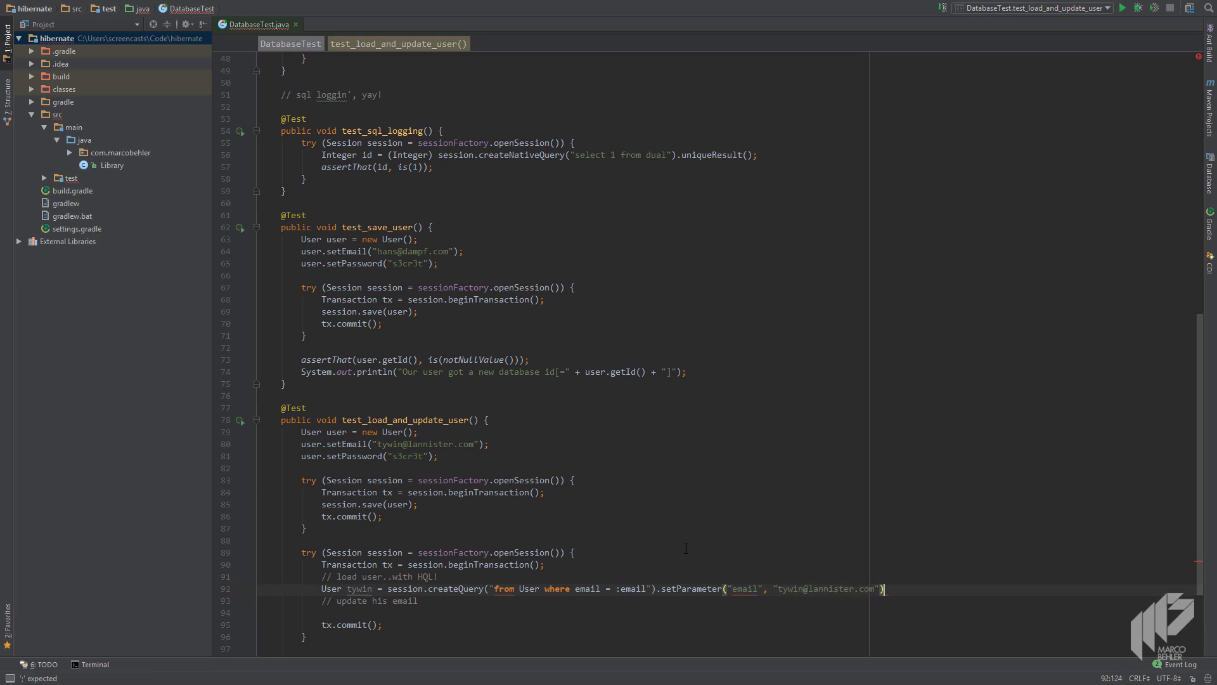
Finish the query with uniqueResult() and cast the result to User.
text(.u)
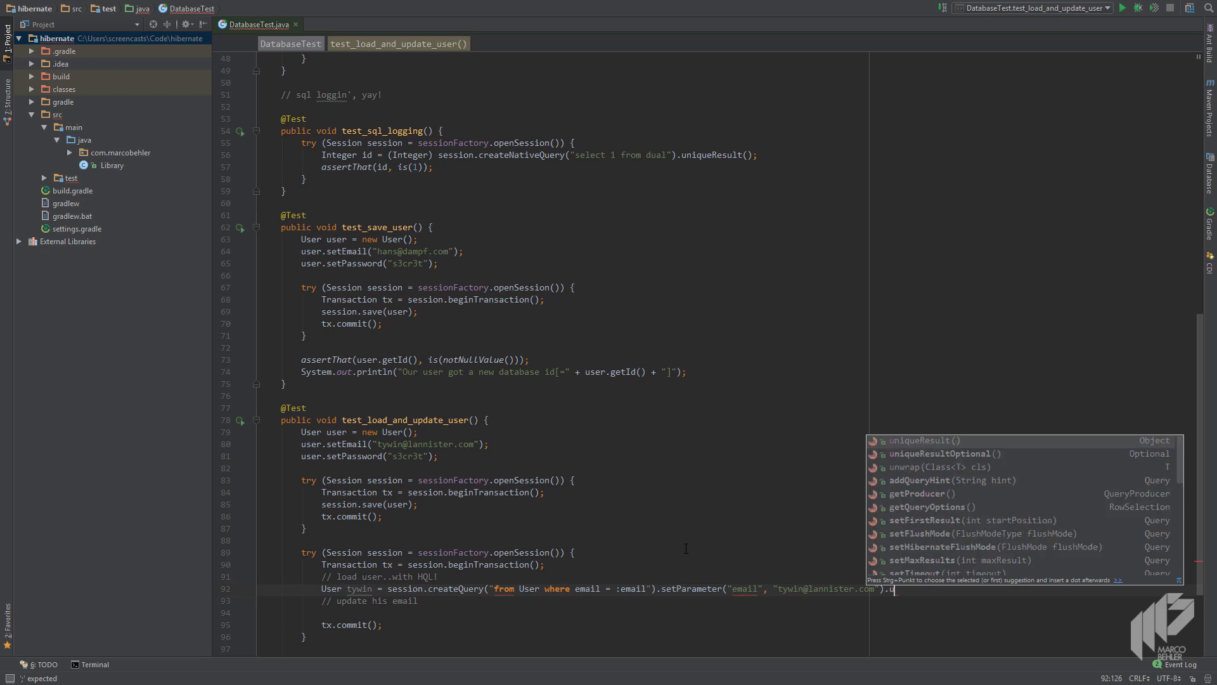
click(920, 440)
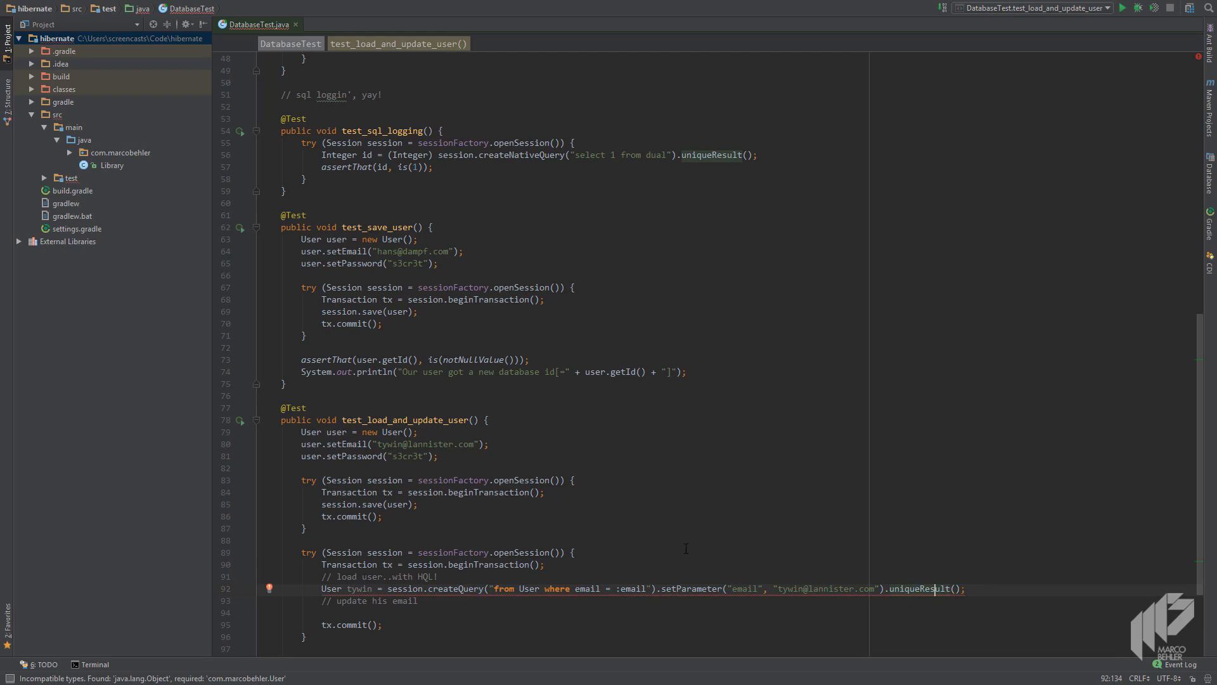
click(270, 588)
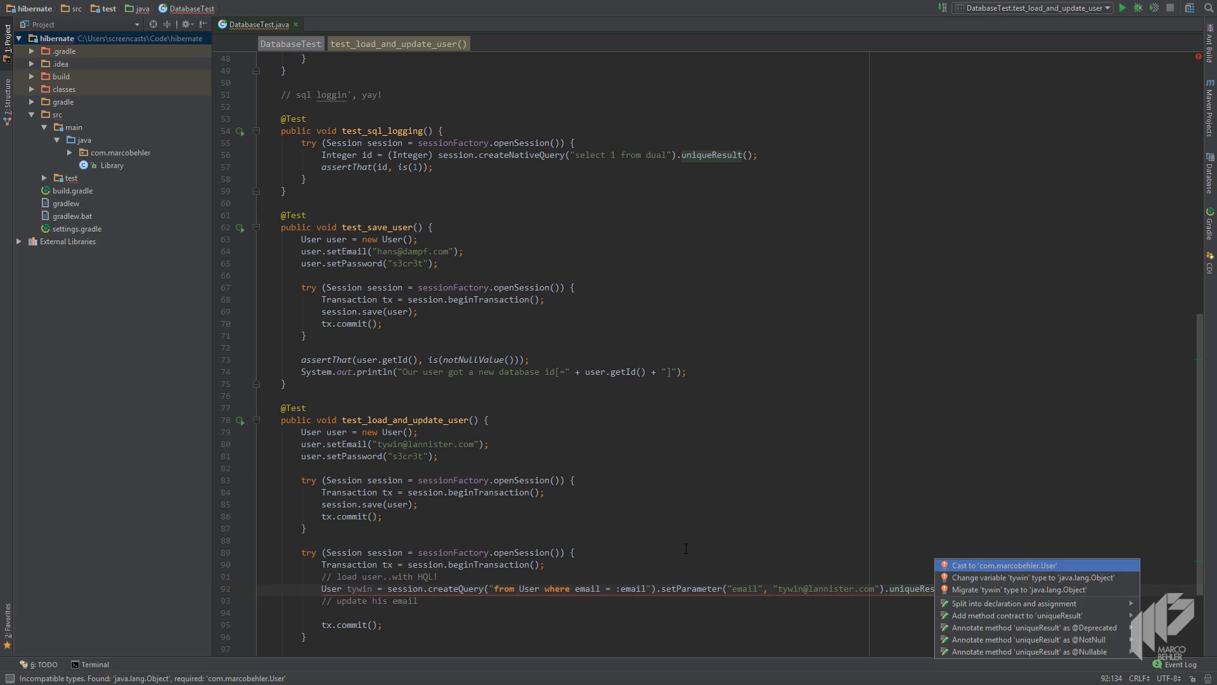
click(1001, 564)
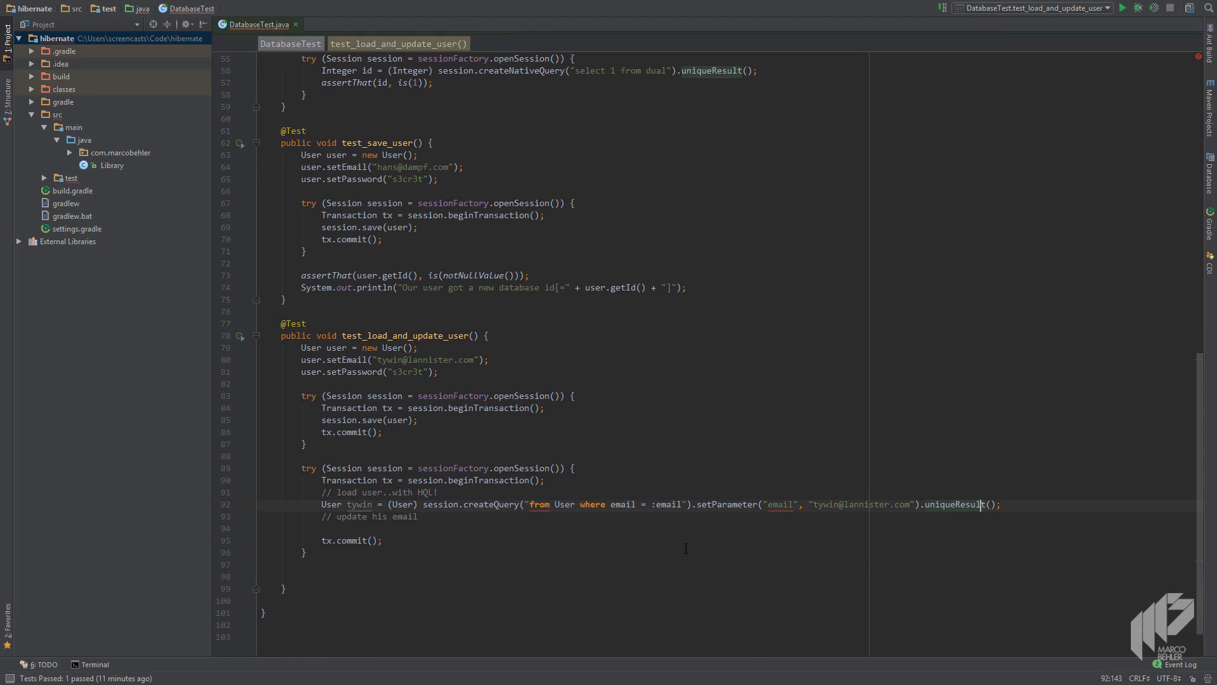
double_click(961, 504)
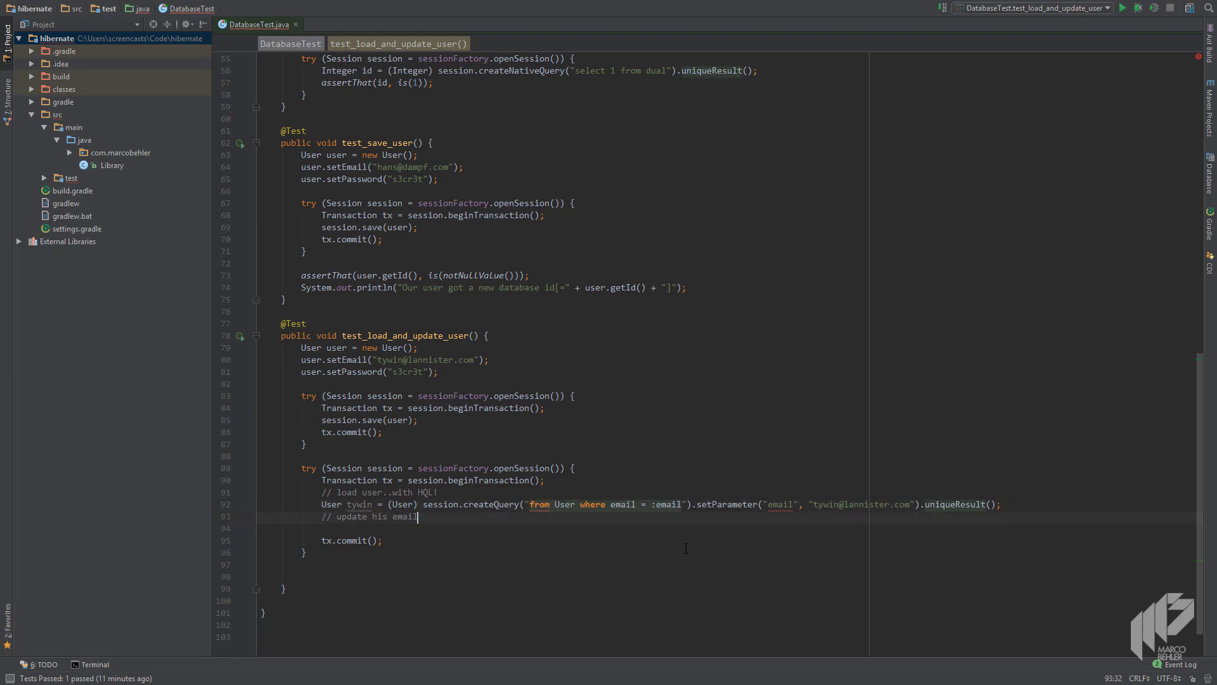
text(tywin.setEmail();)
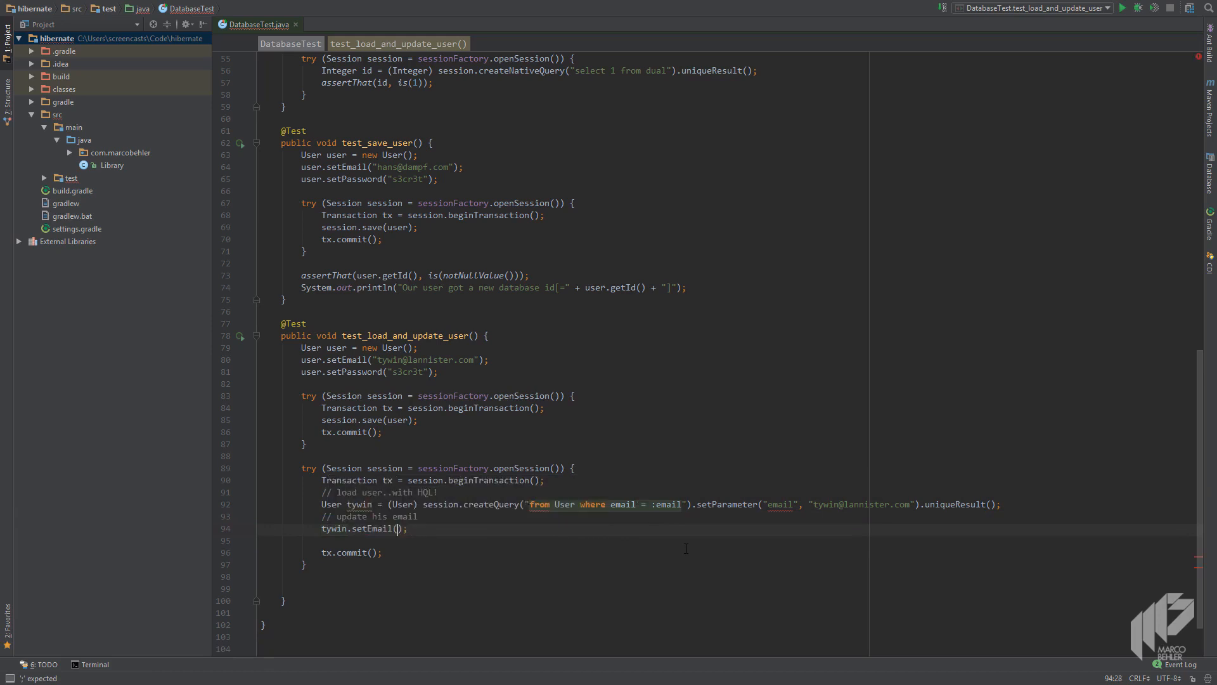
text(ty")
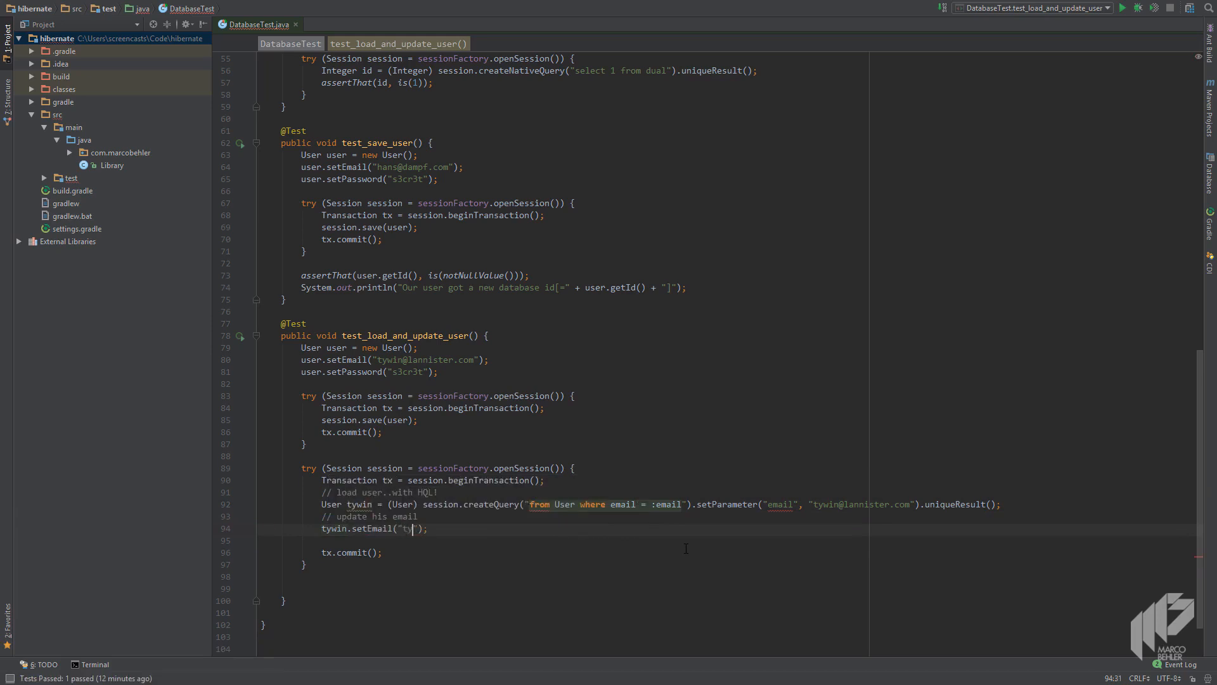
text(win@paidhis)
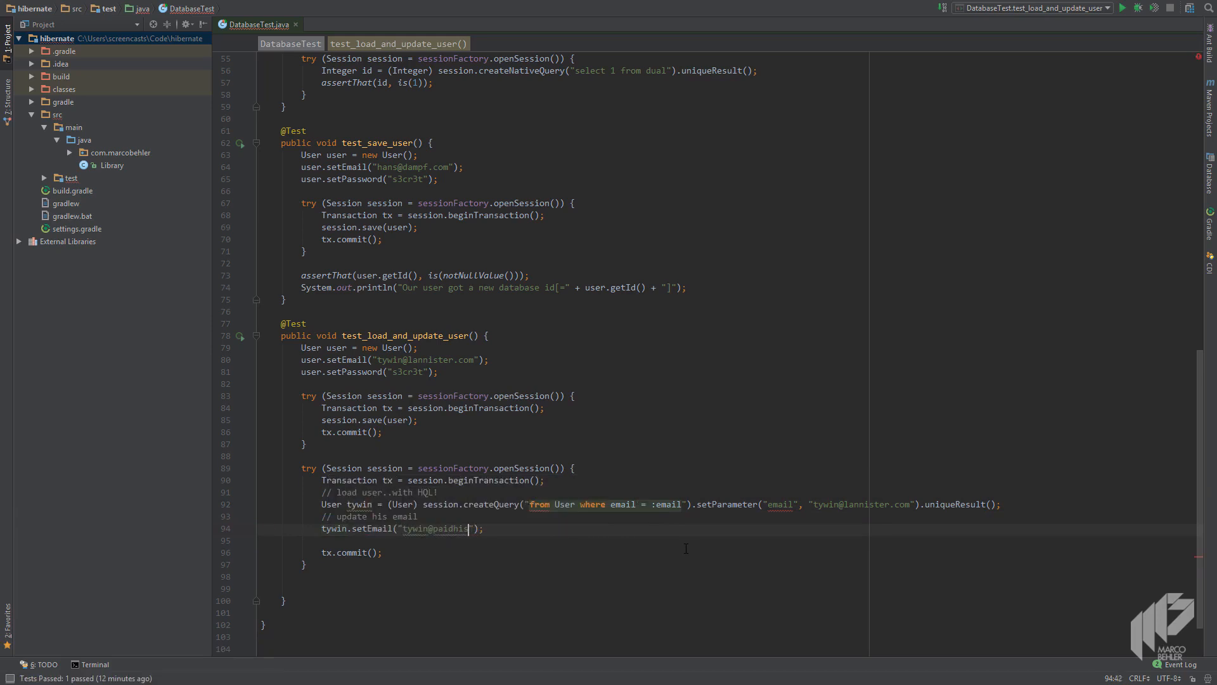
text(debts.com)
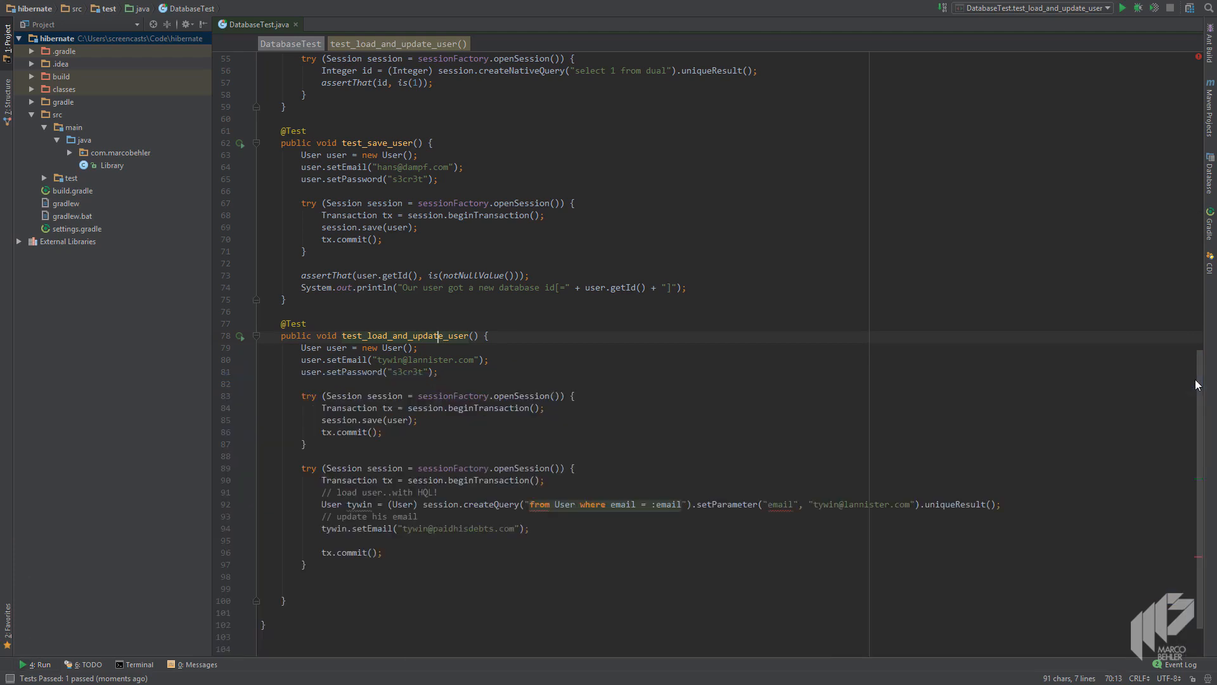
mouse_move(511, 495)
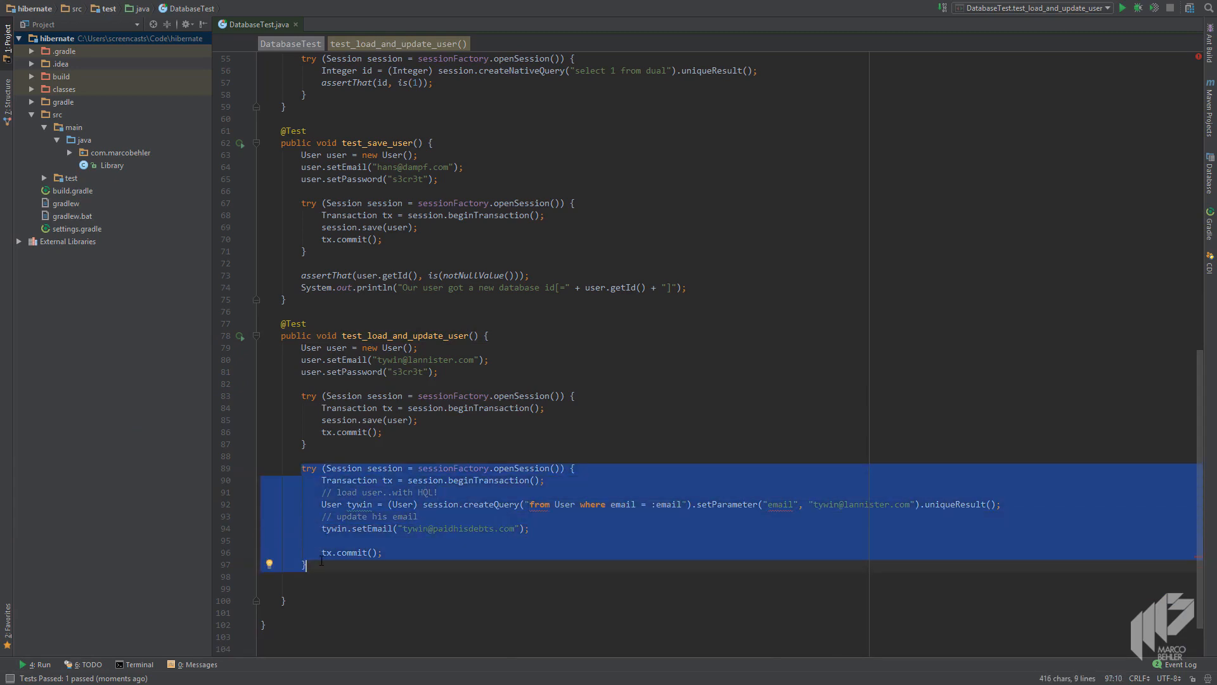
mouse_move(463, 498)
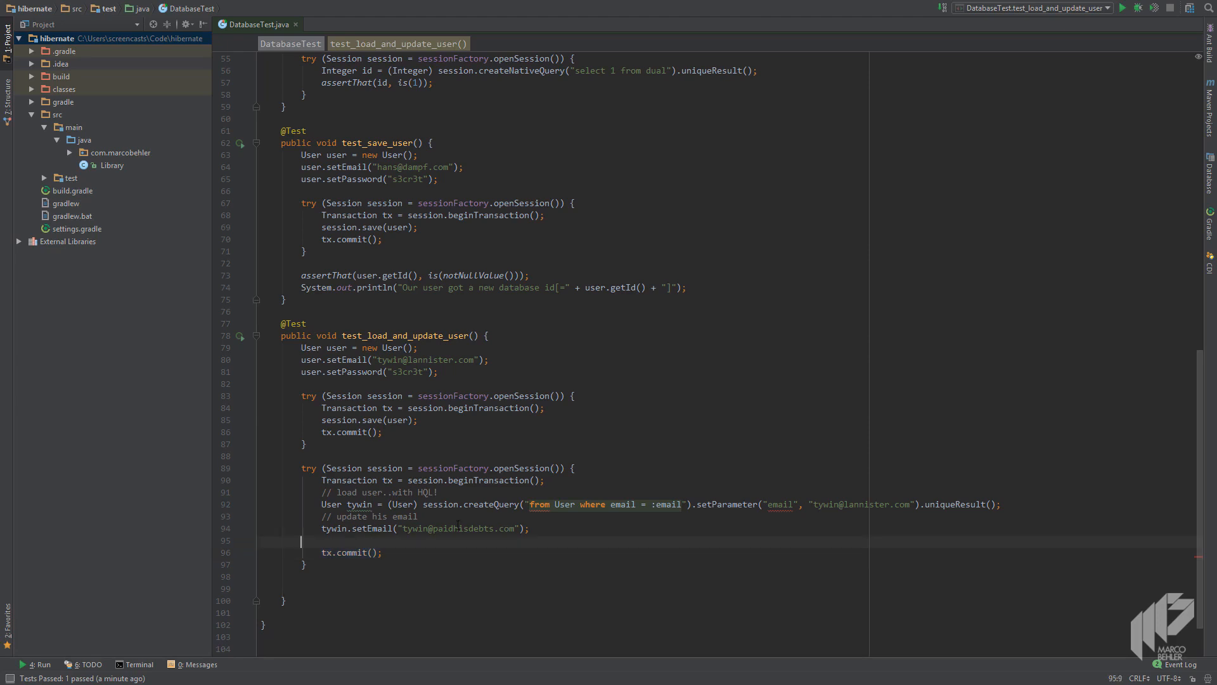
Add session.update(tywin) before the commit and run test_load_and_update_user.
text(session.update(tywin);)
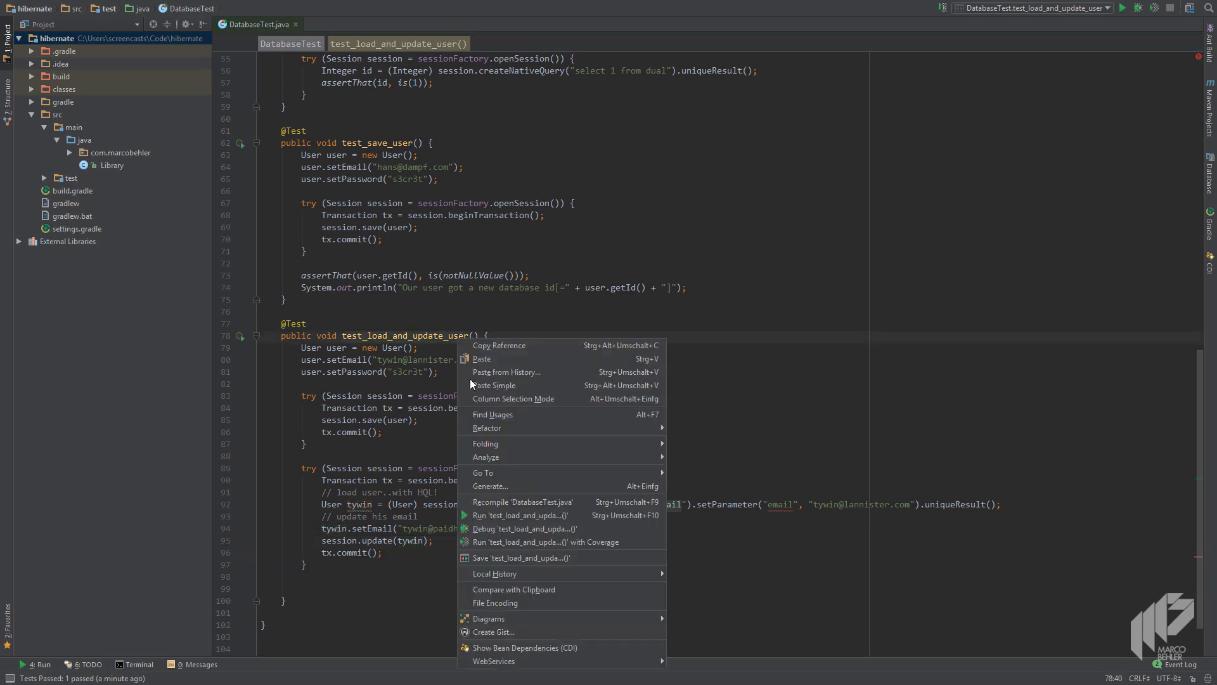
click(521, 514)
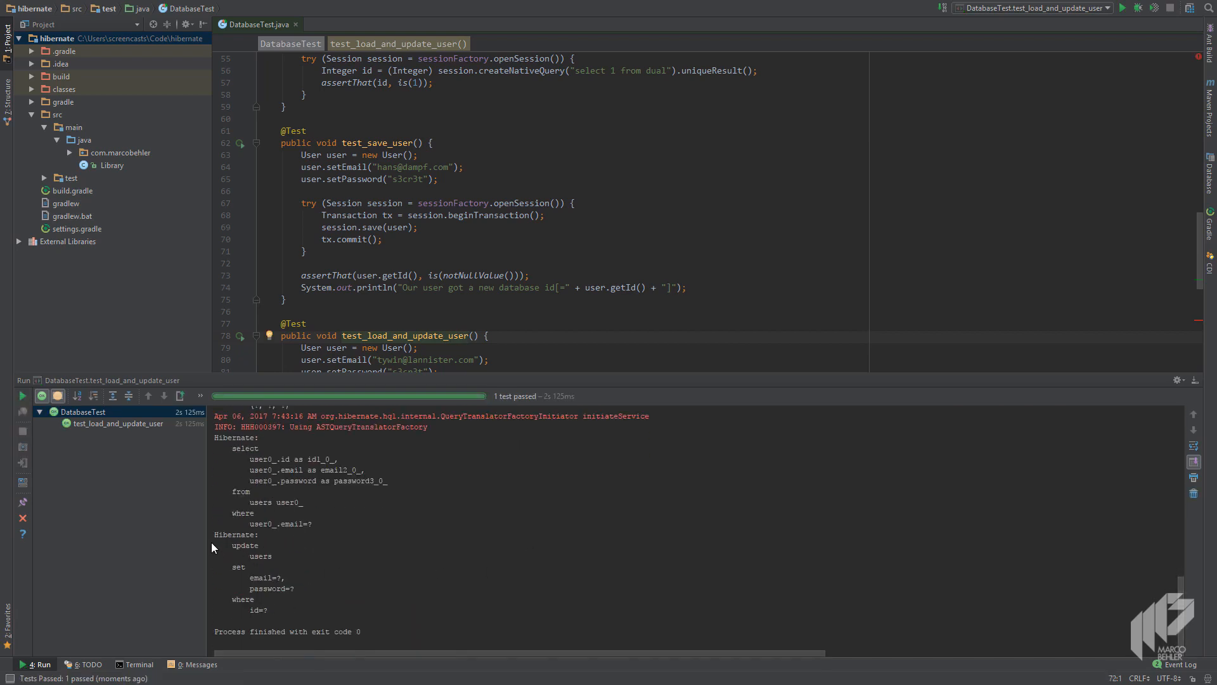
drag(214, 534, 268, 609)
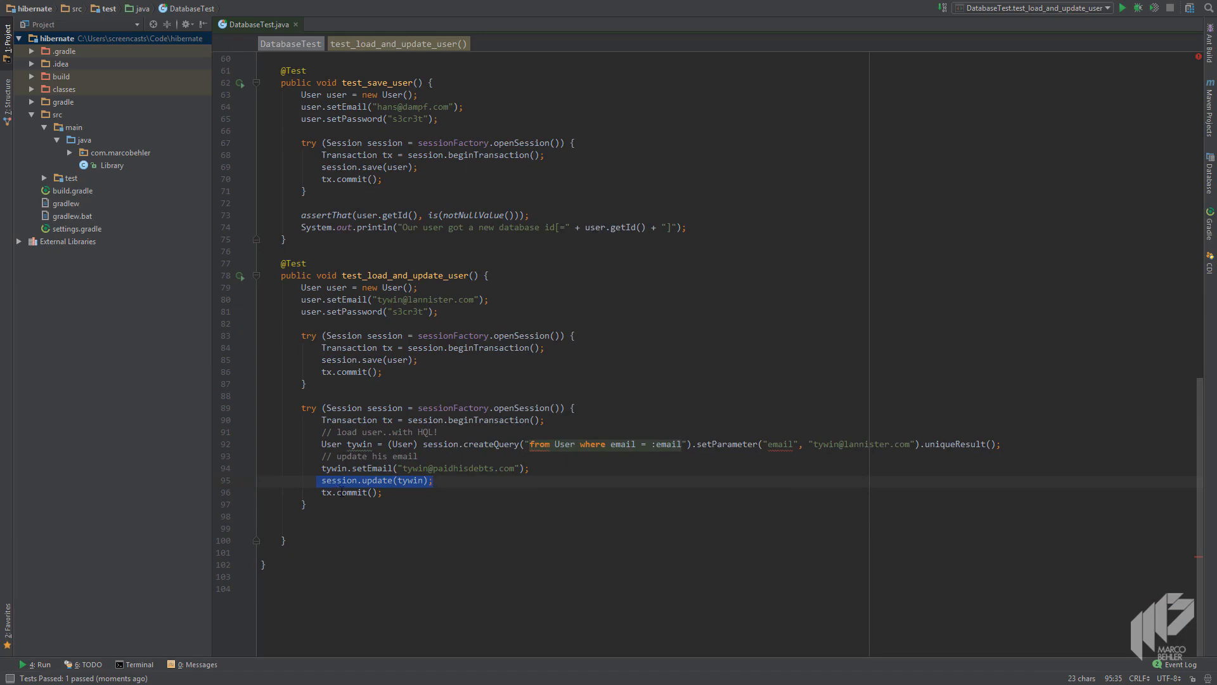
Copy the load-and-update session block below and delete its load-user comment.
click(352, 515)
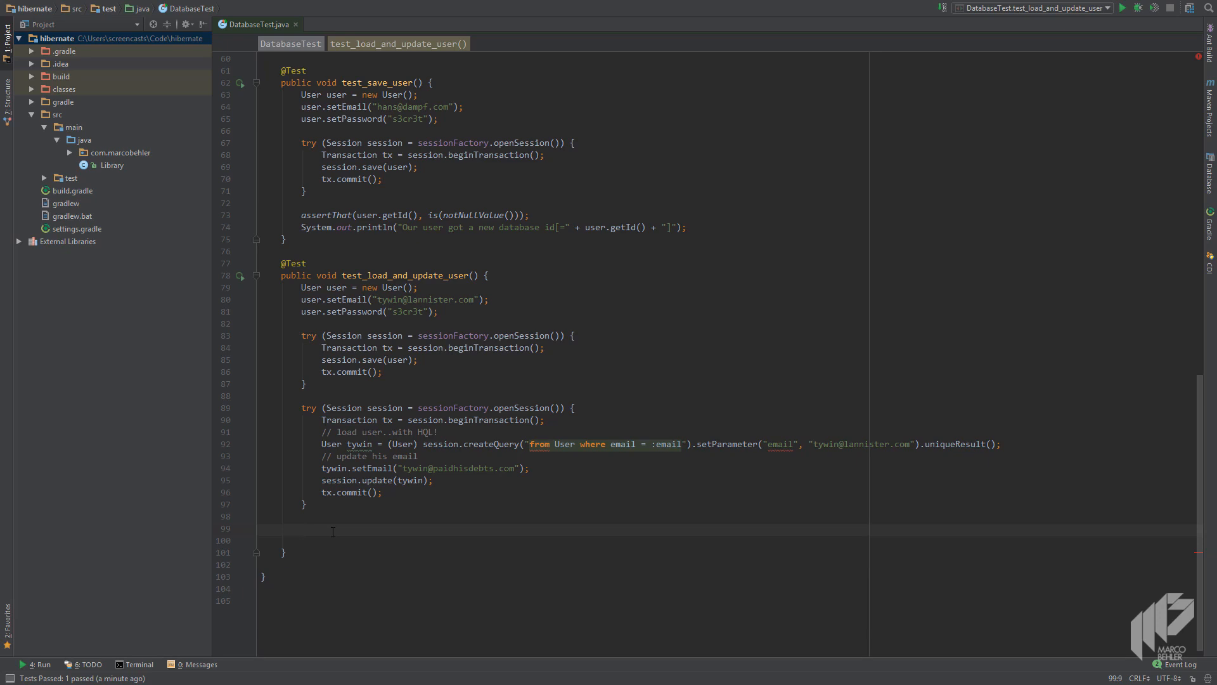
drag(300, 408, 329, 492)
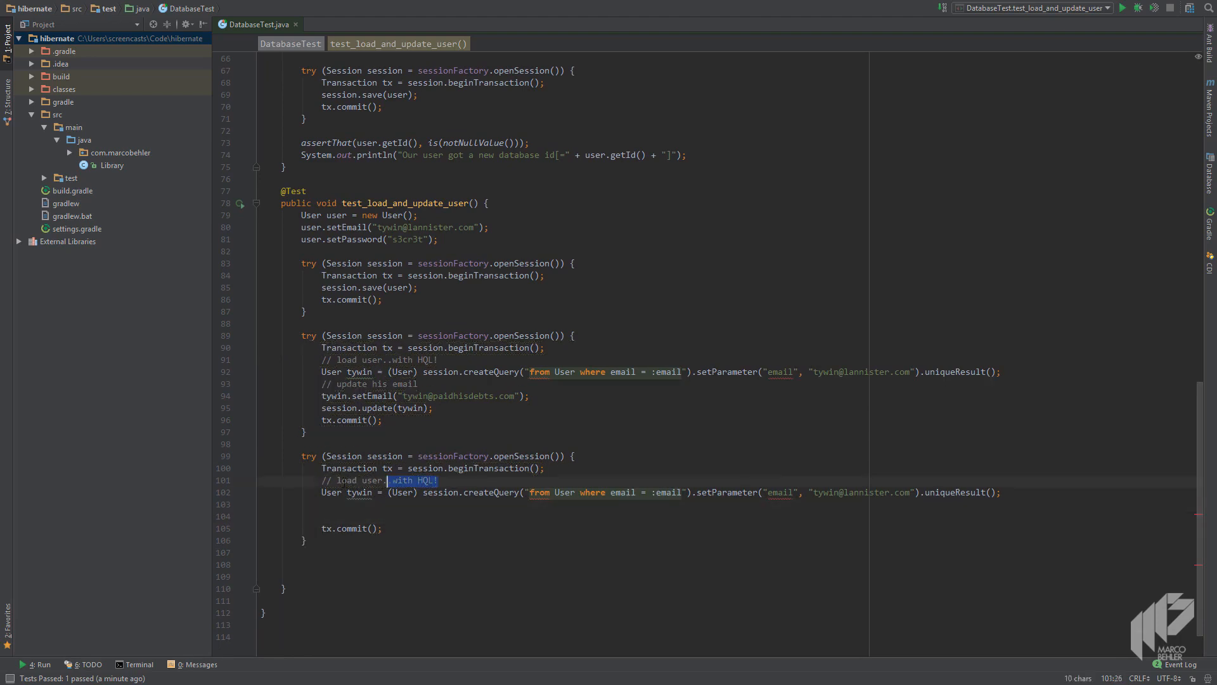
key(Delete)
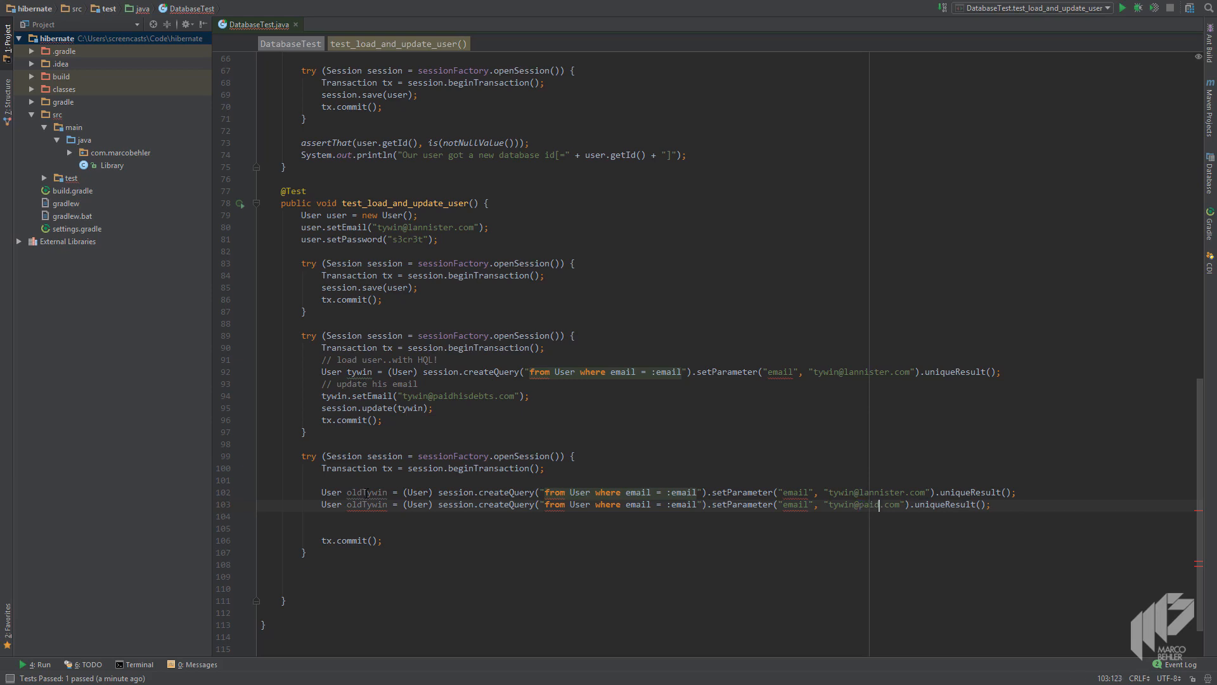
text(hisdebts)
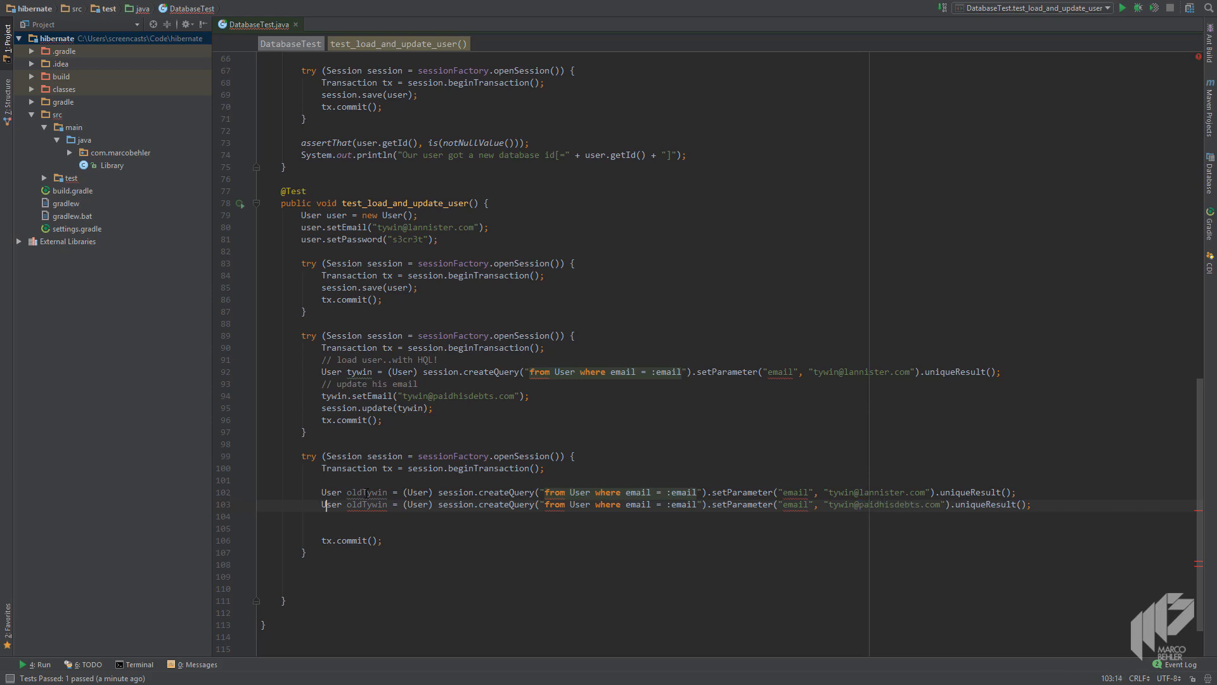
text(newTywin)
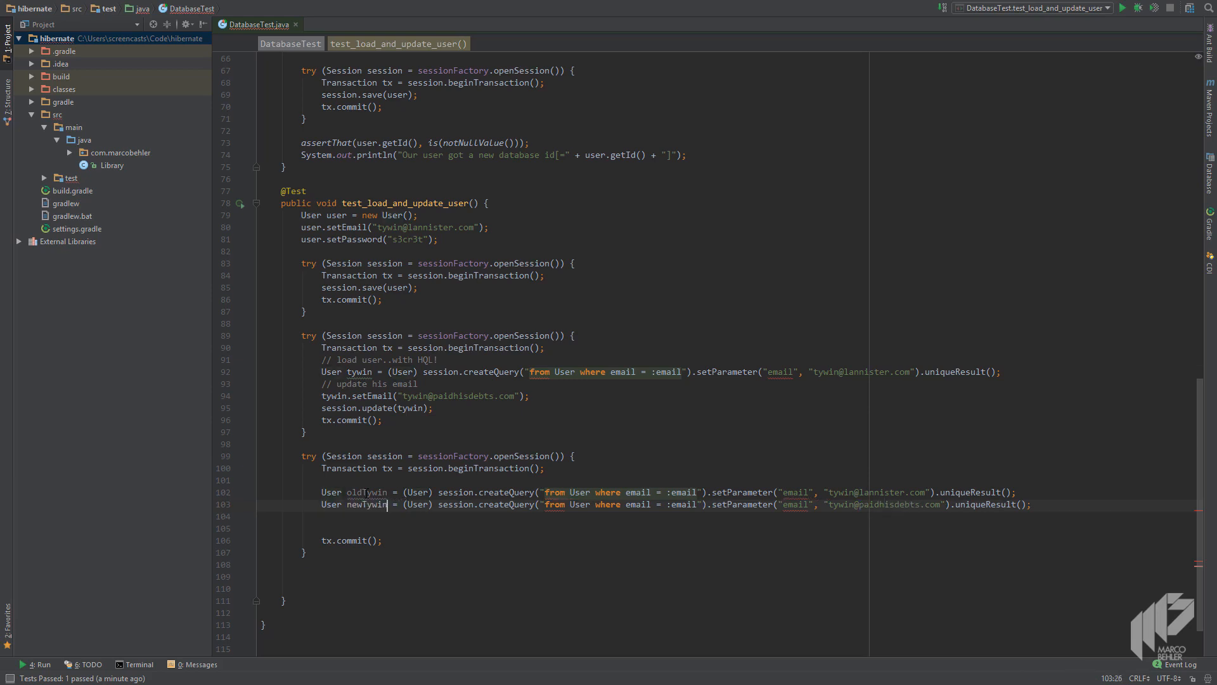
click(1028, 504)
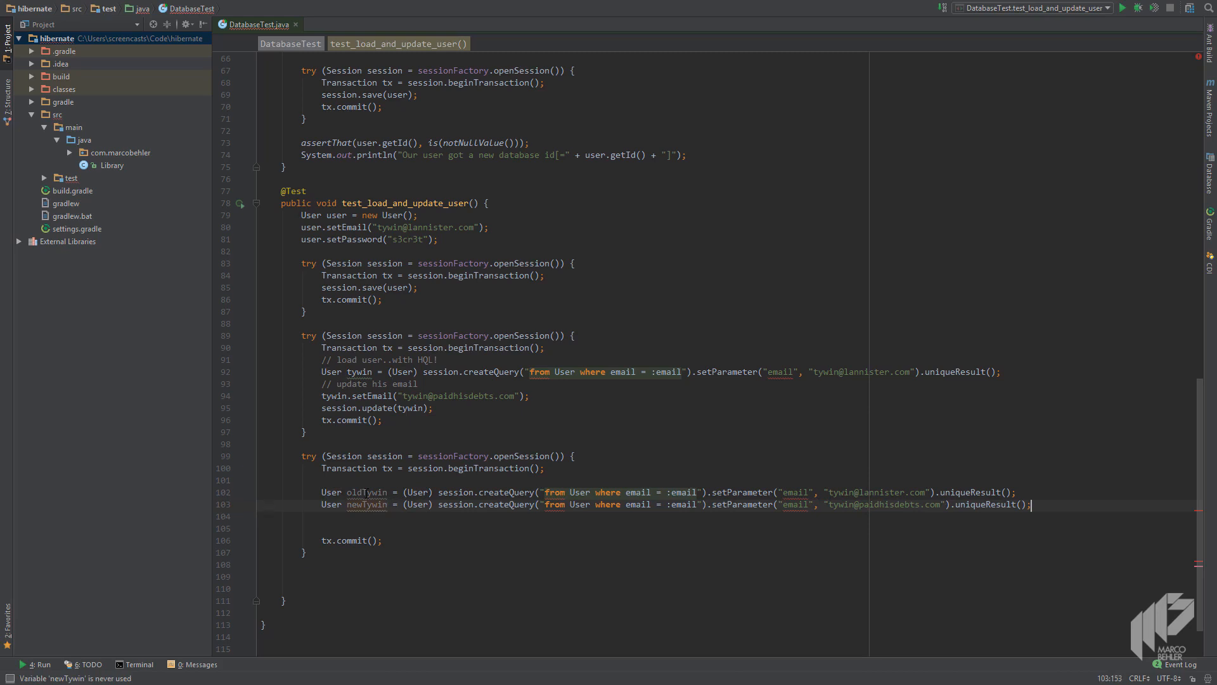
text(assertThat();)
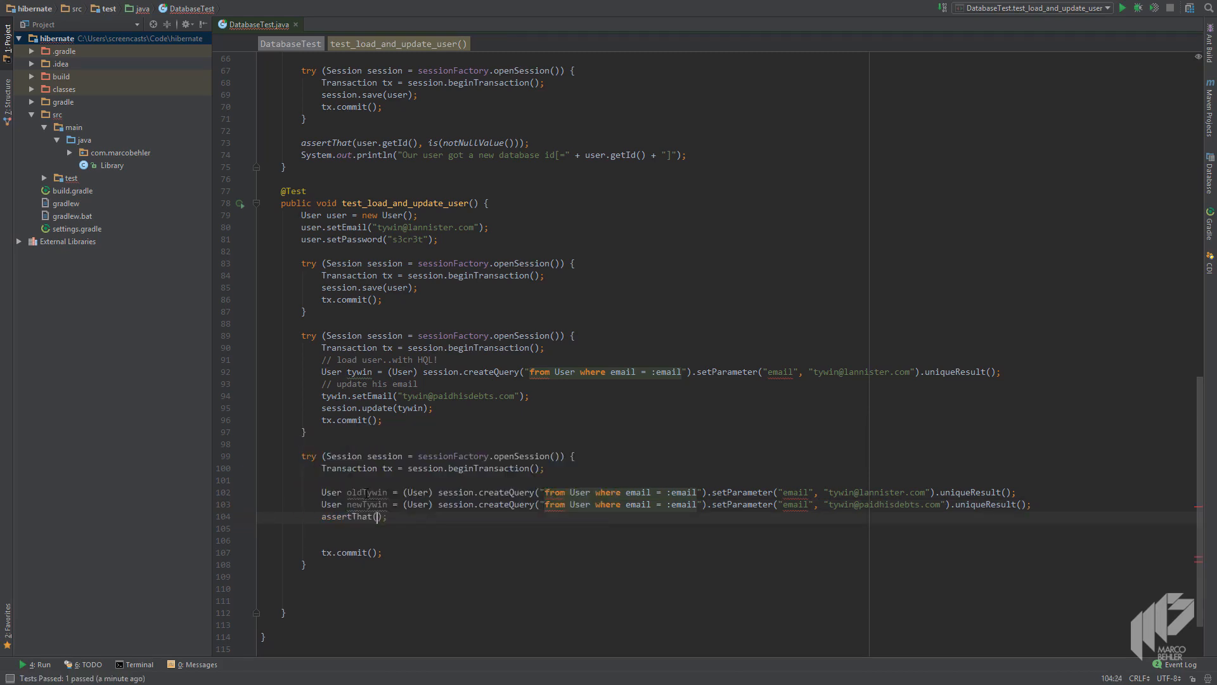
text(oldTywin,)
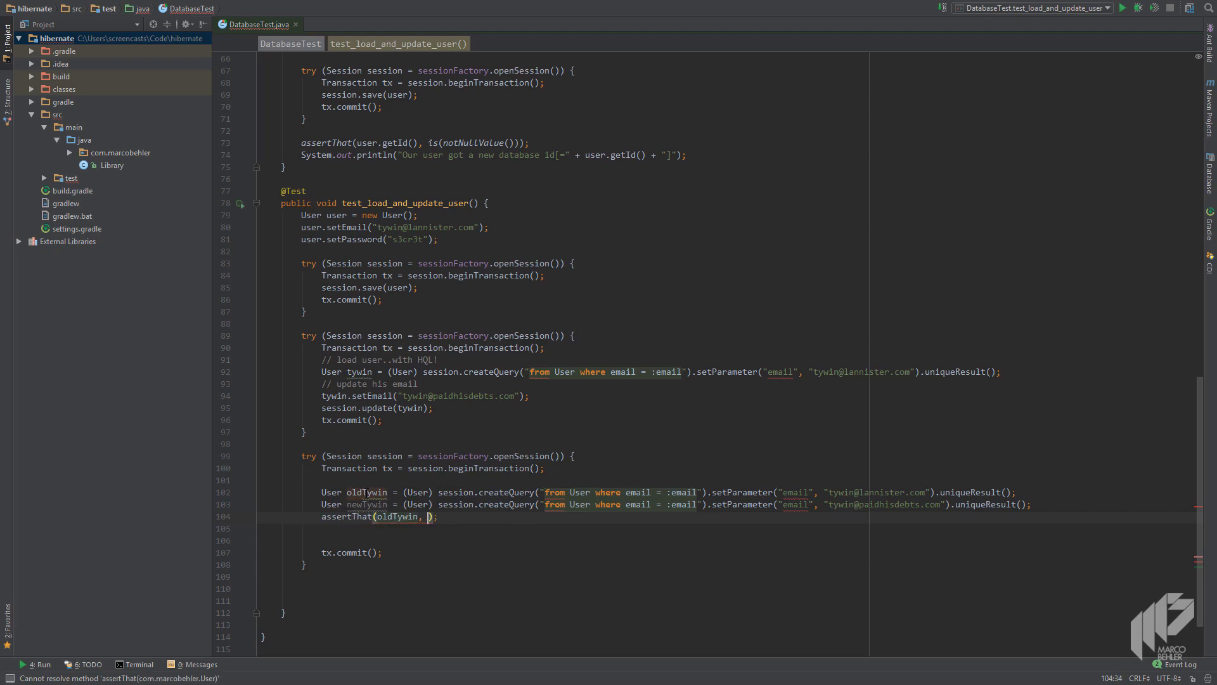
text(is(nullValue()
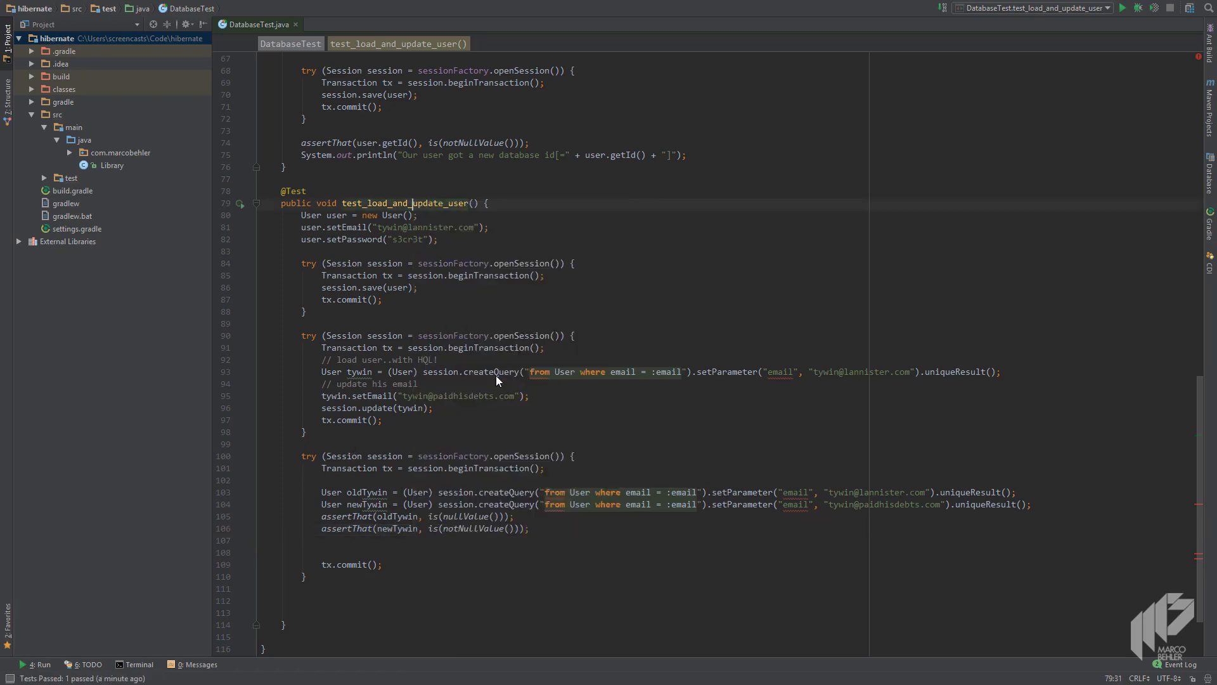
Rerun test_load_and_update_user and review the passing output in the Run window.
click(1120, 8)
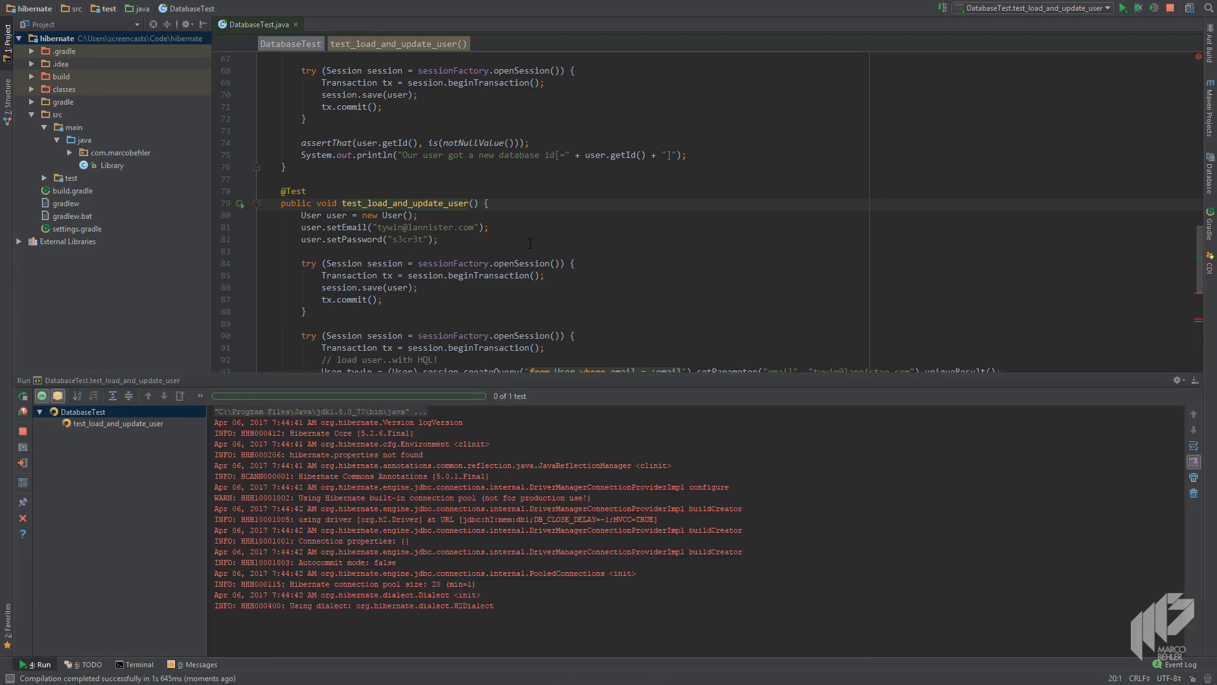
click(1123, 7)
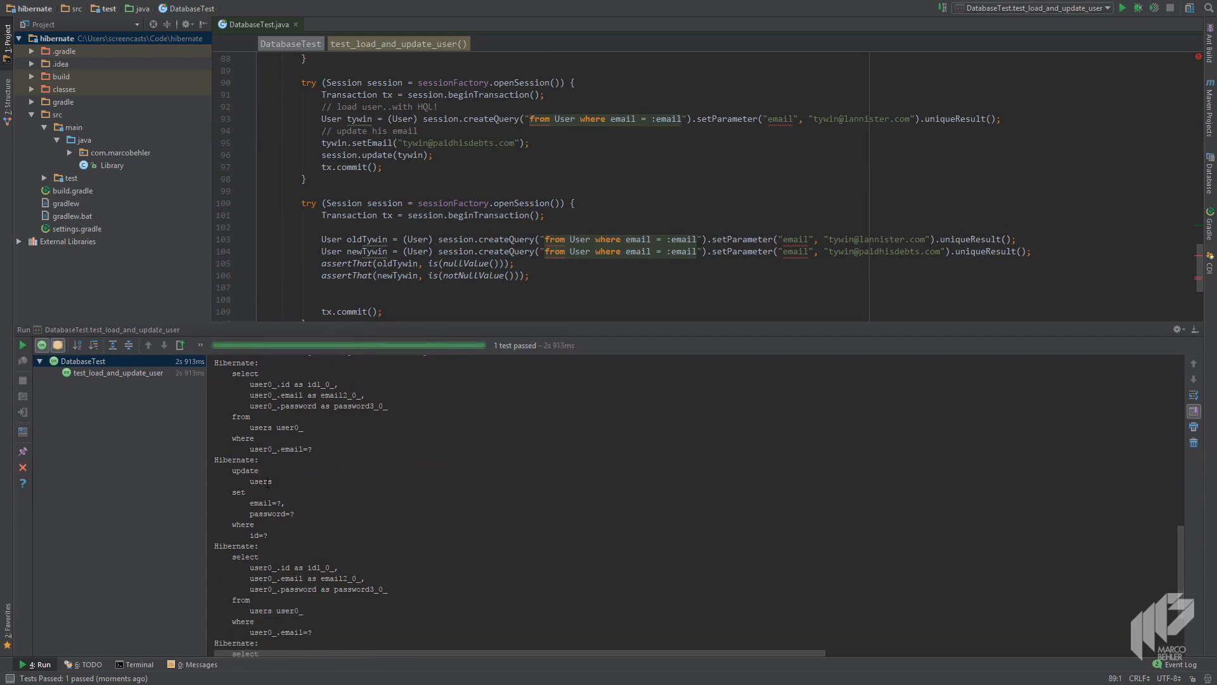
click(228, 470)
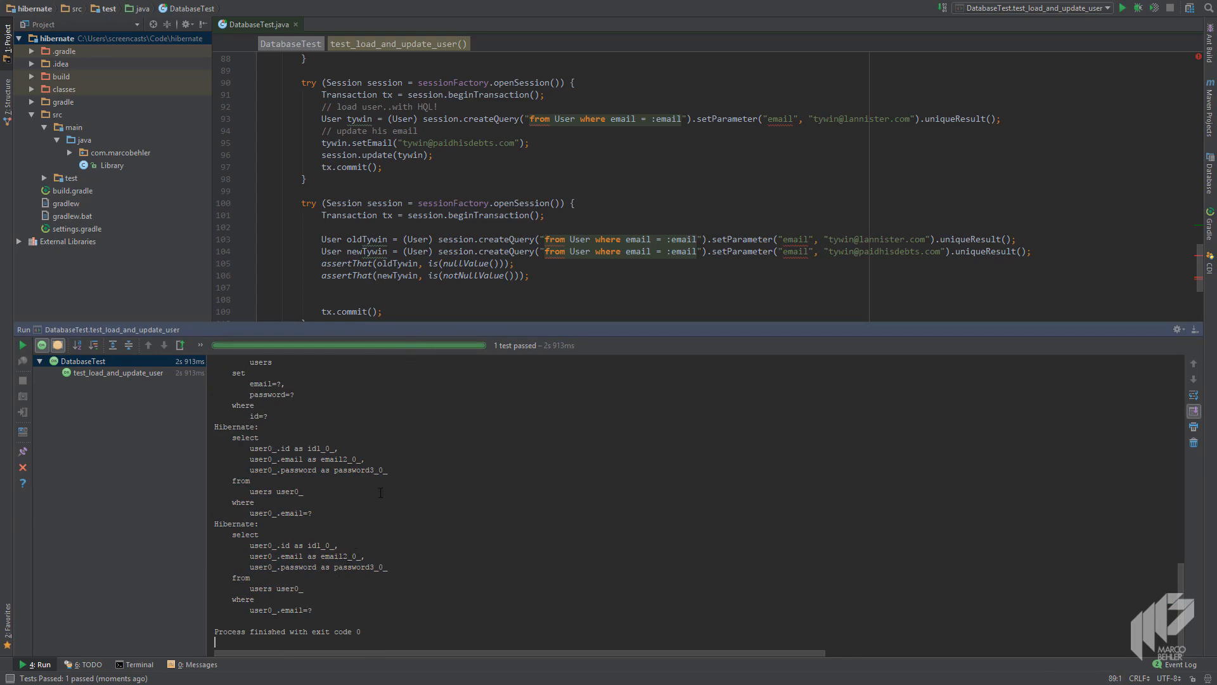
mouse_move(515, 323)
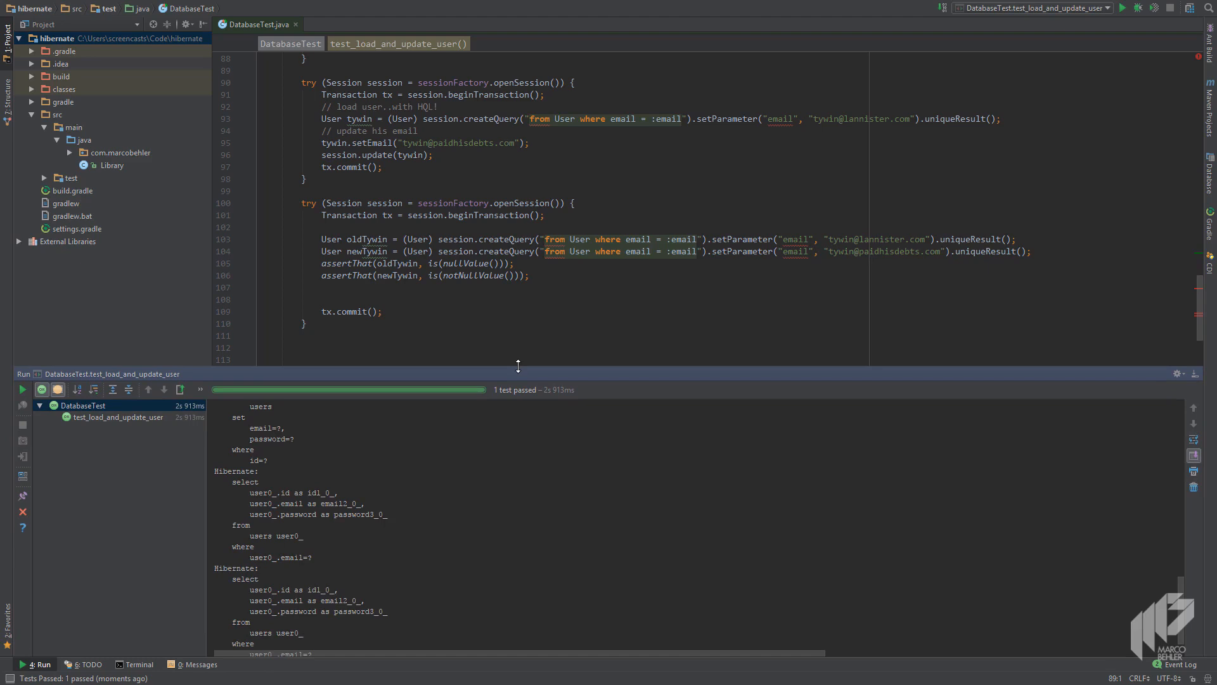
mouse_move(514, 366)
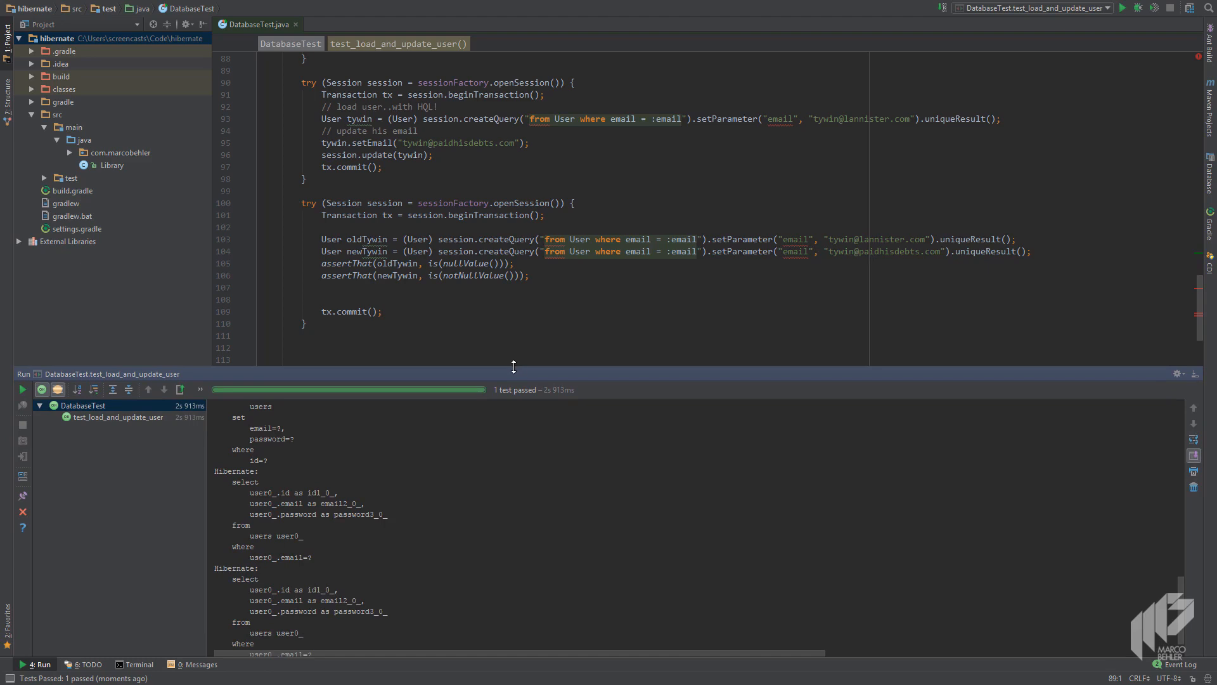